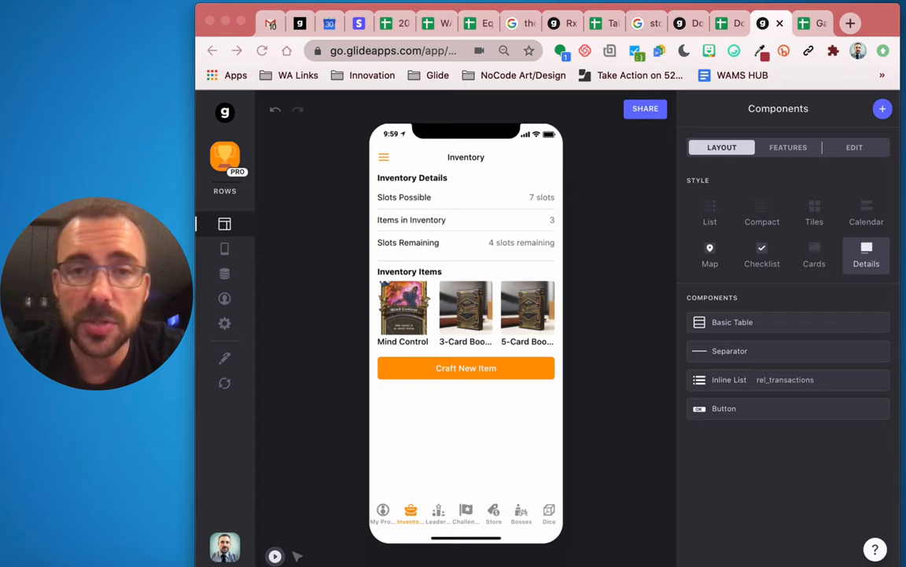
- Review the Store sheet's Available in Pack, cardsInPack, nonCardPackRowNumber and randomItemNumber values
left_click(803, 22)
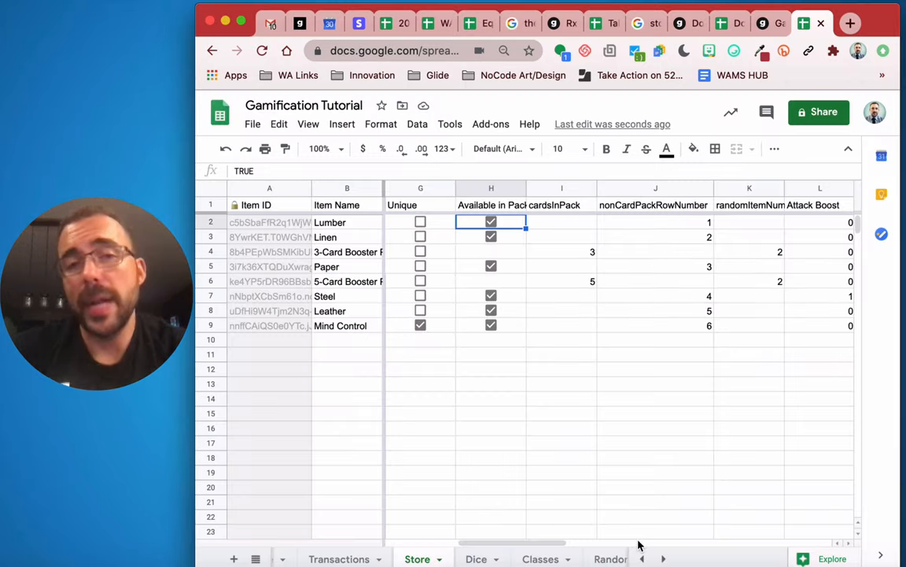
mouse_move(637, 543)
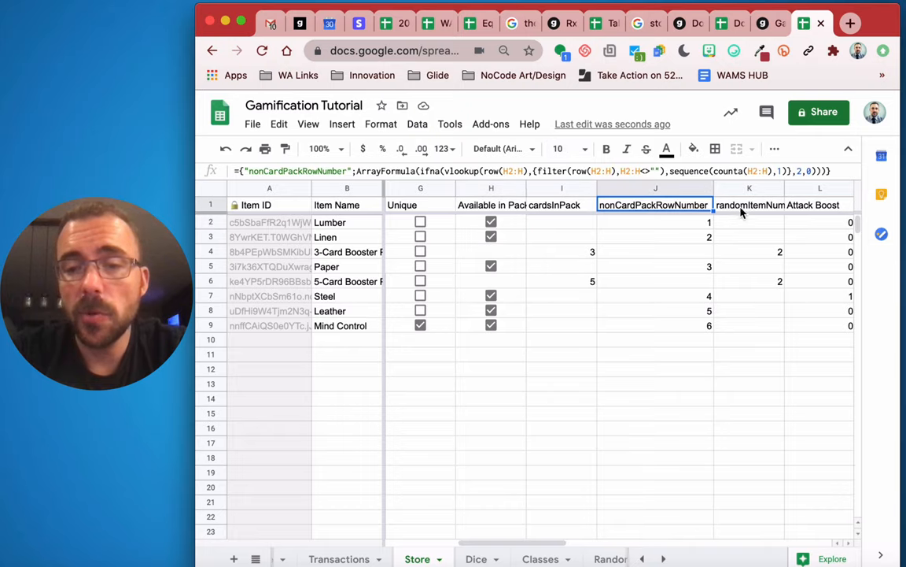
left_click(749, 205)
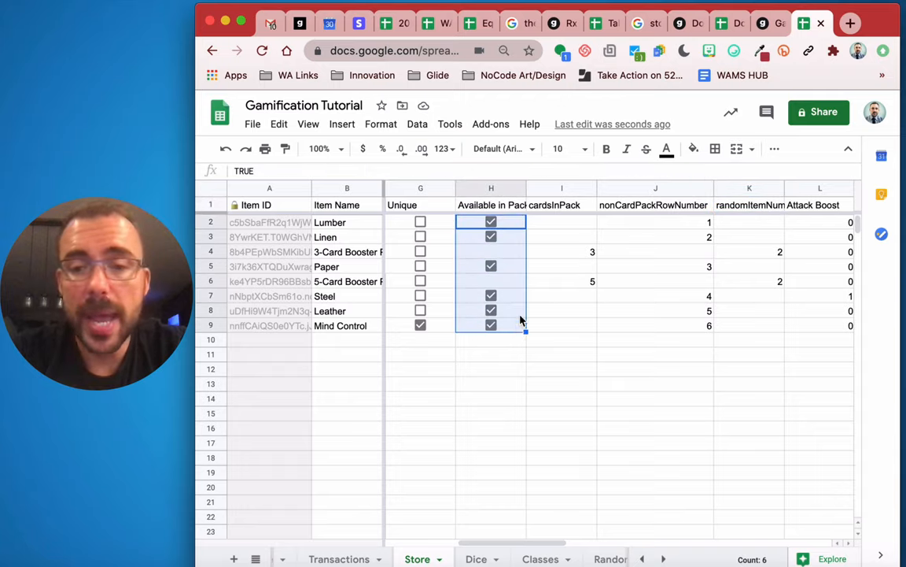
left_click(561, 280)
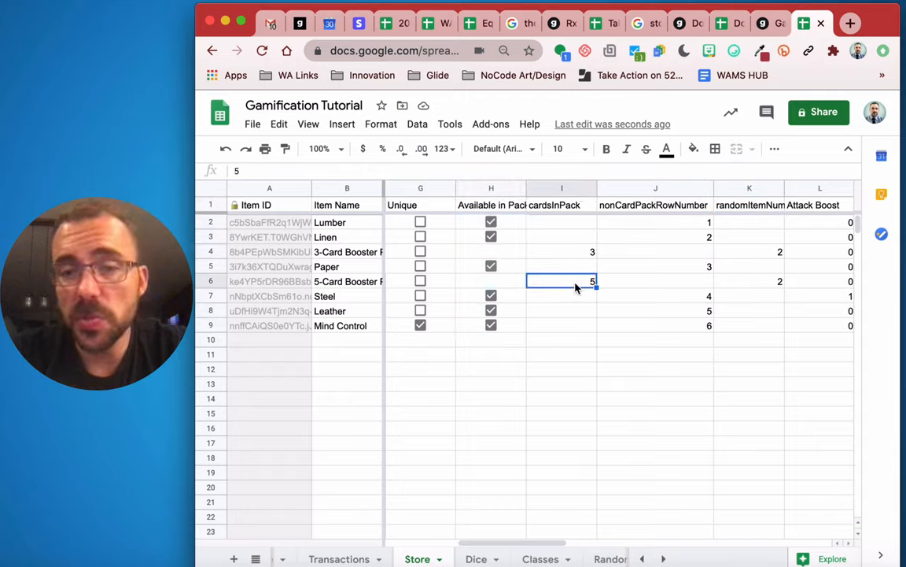
left_click(655, 220)
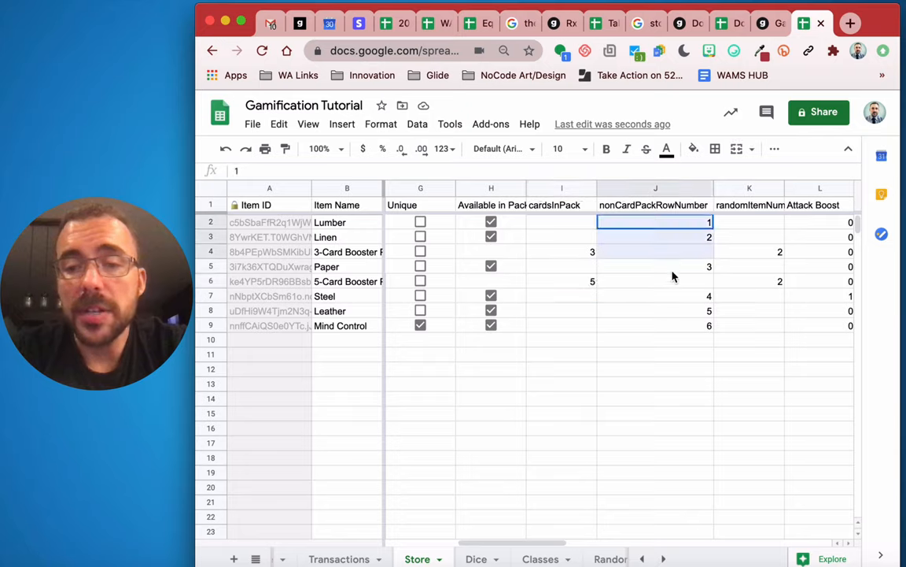
left_click_drag(654, 222, 655, 324)
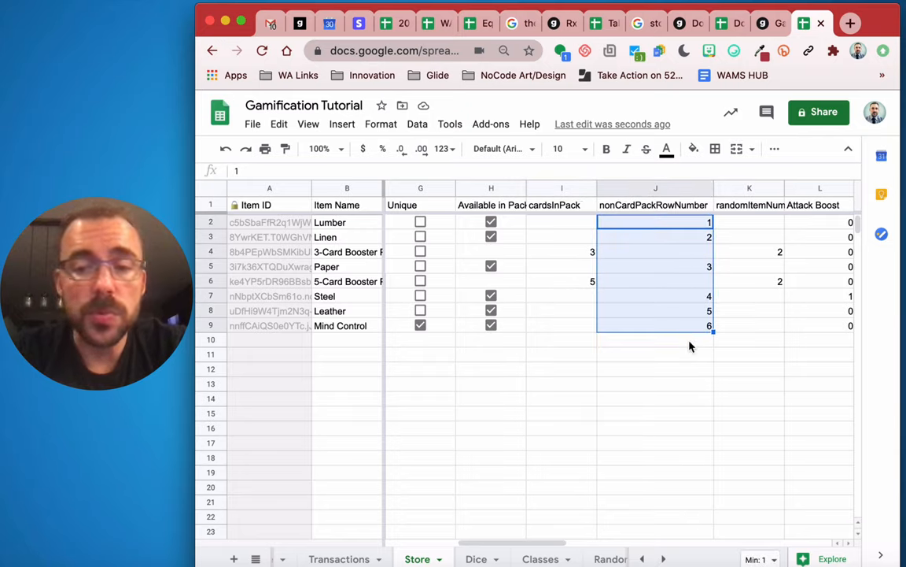
mouse_move(484, 285)
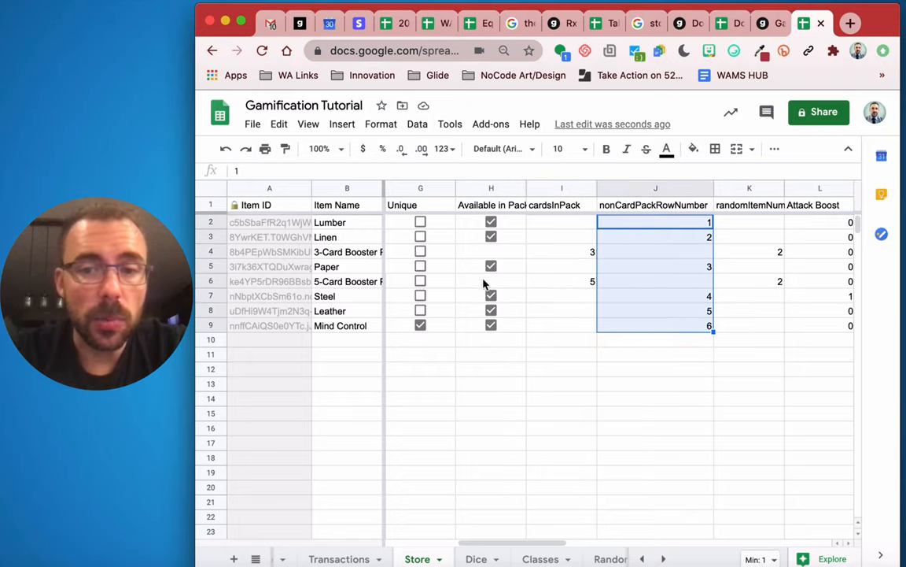
left_click(749, 251)
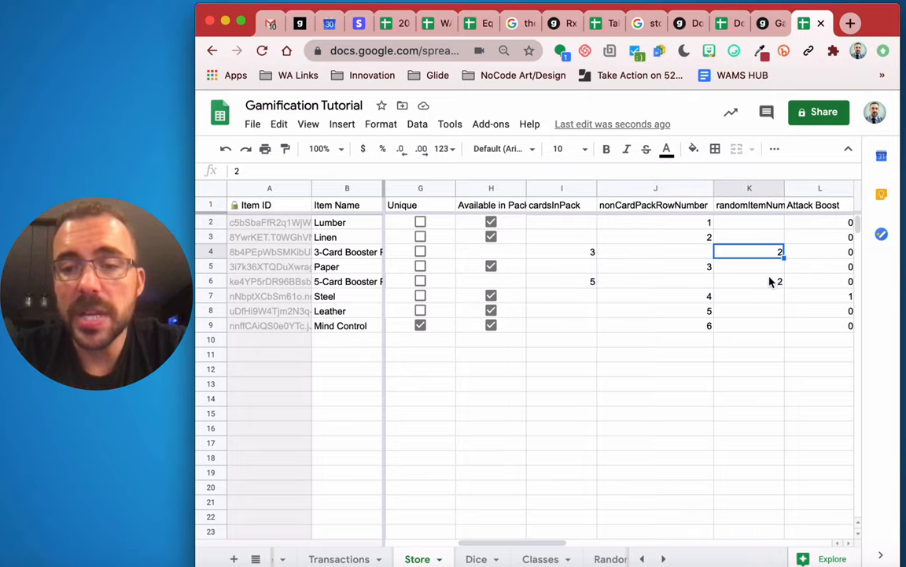
mouse_move(738, 266)
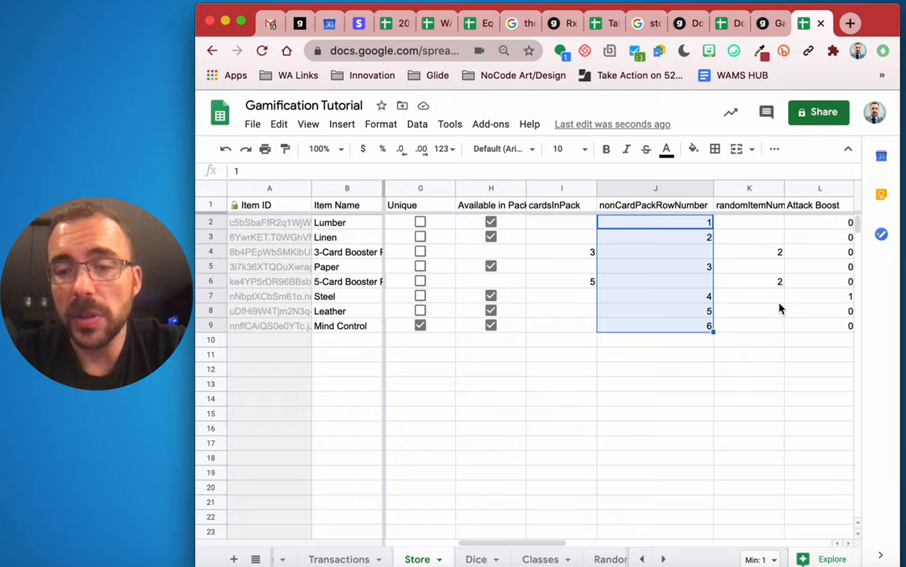
mouse_move(685, 333)
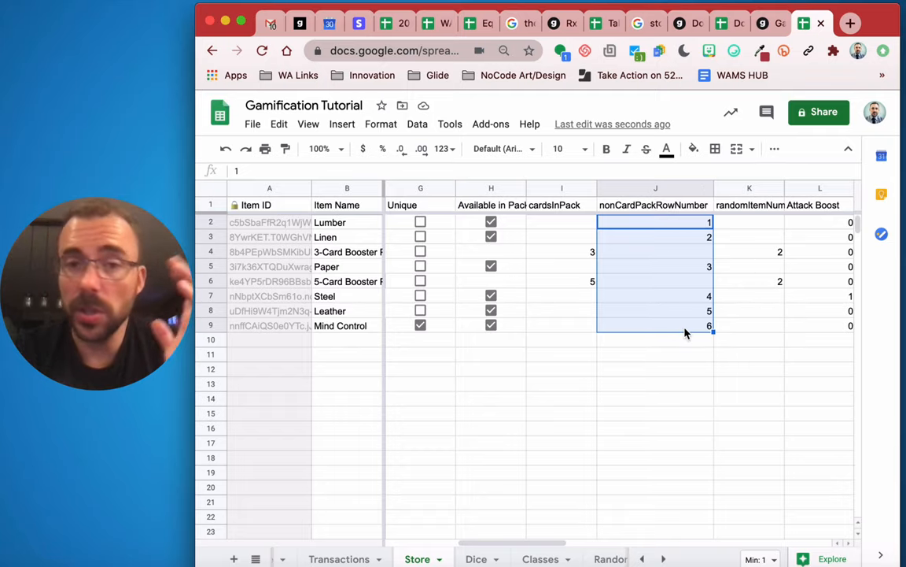
- Inspect the ArrayFormulas in the nonCardPackRowNumber and randomItemNumber header cells
left_click(654, 204)
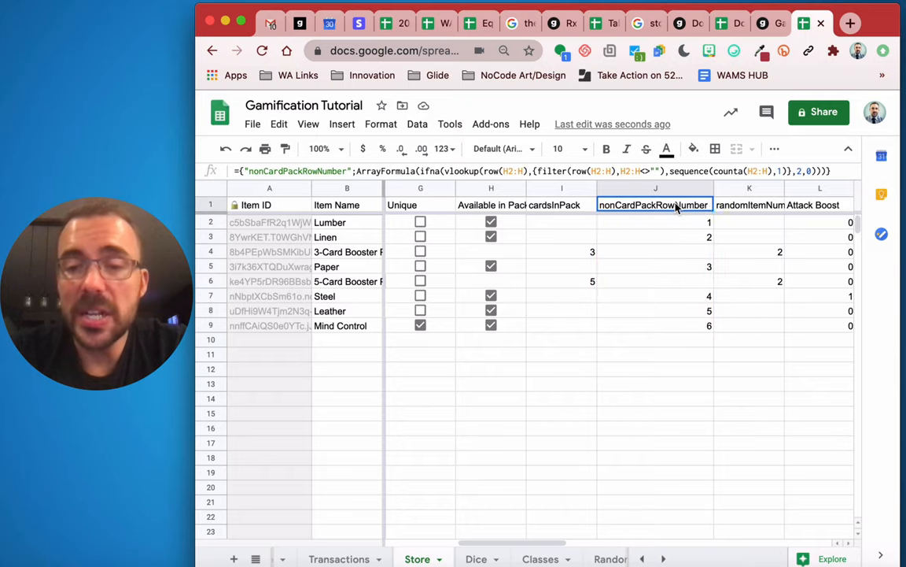
left_click(749, 205)
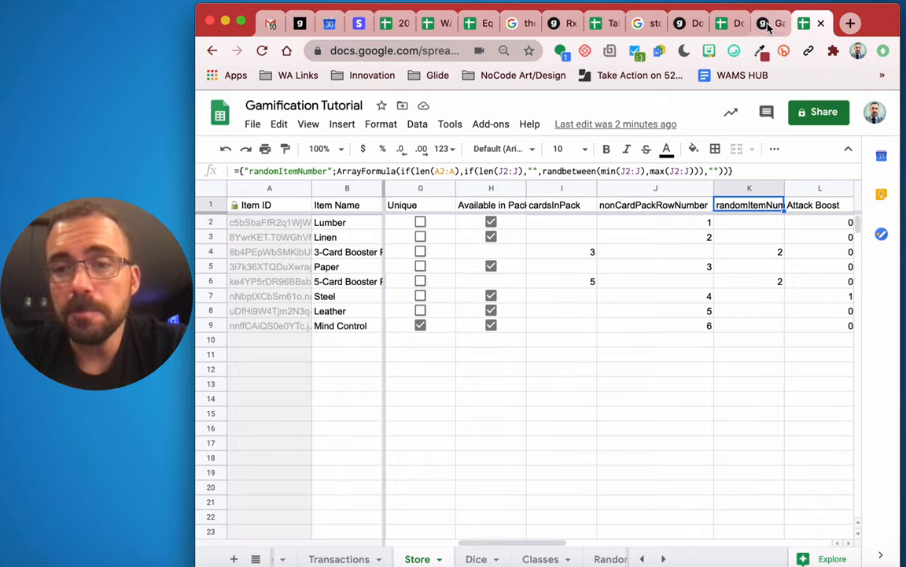
- Show the Transactions table in Glide's data editor, scrolled to its relation columns
left_click(762, 24)
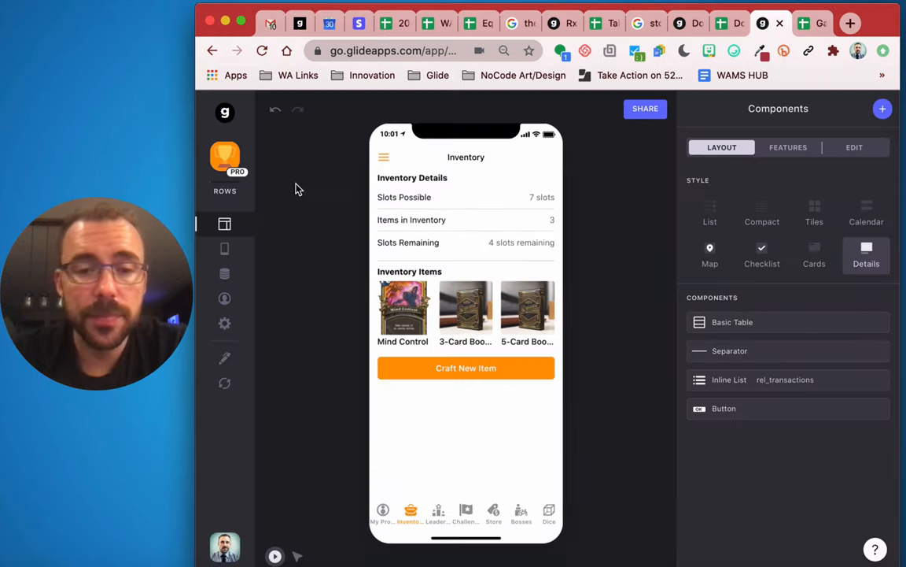
left_click(224, 273)
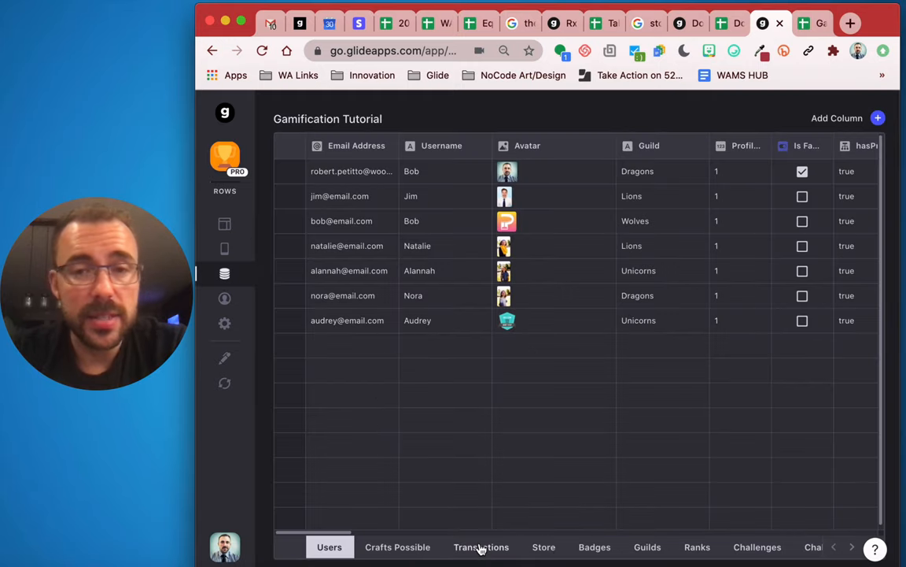
left_click(481, 546)
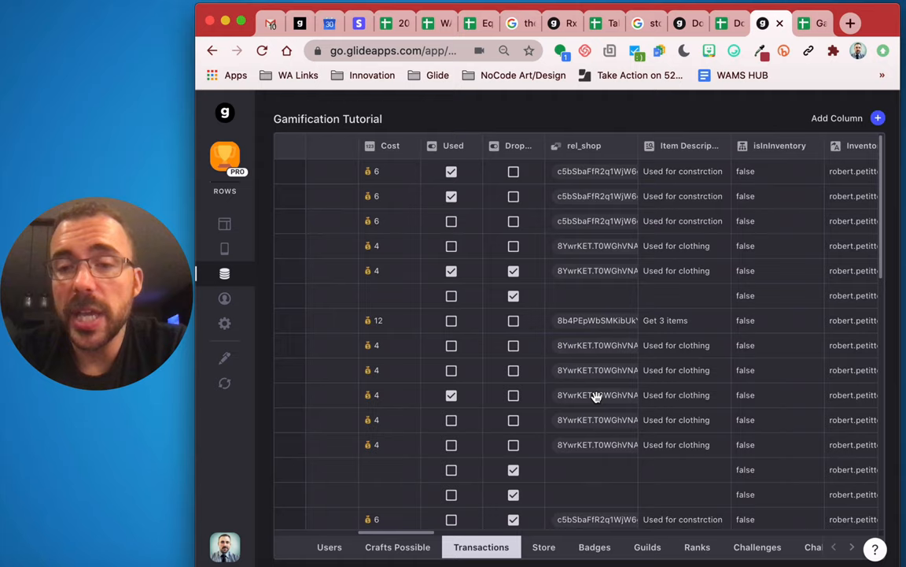
scroll("right", 3)
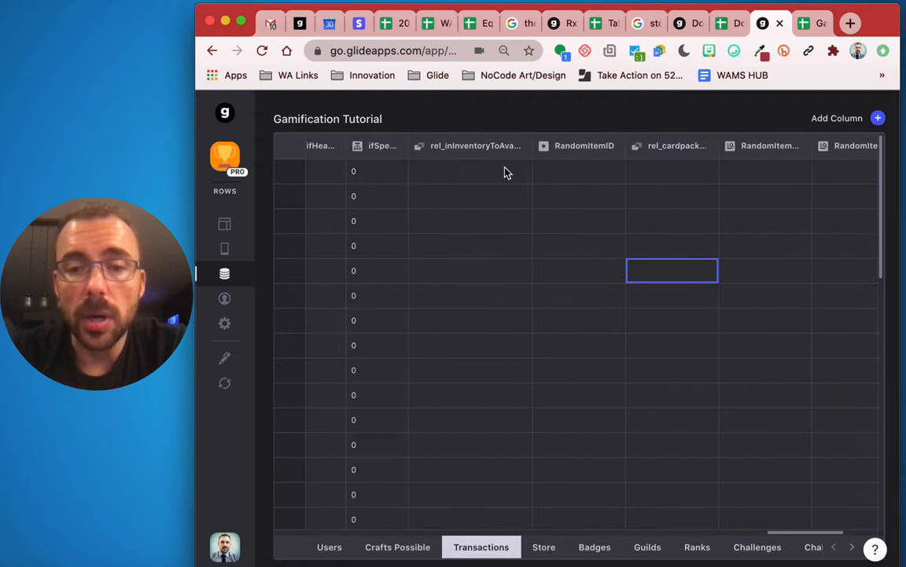
- Open the rel_inInventoryToAvailInPack relation matching isInInventory to Store's Available in Pack
left_click(475, 144)
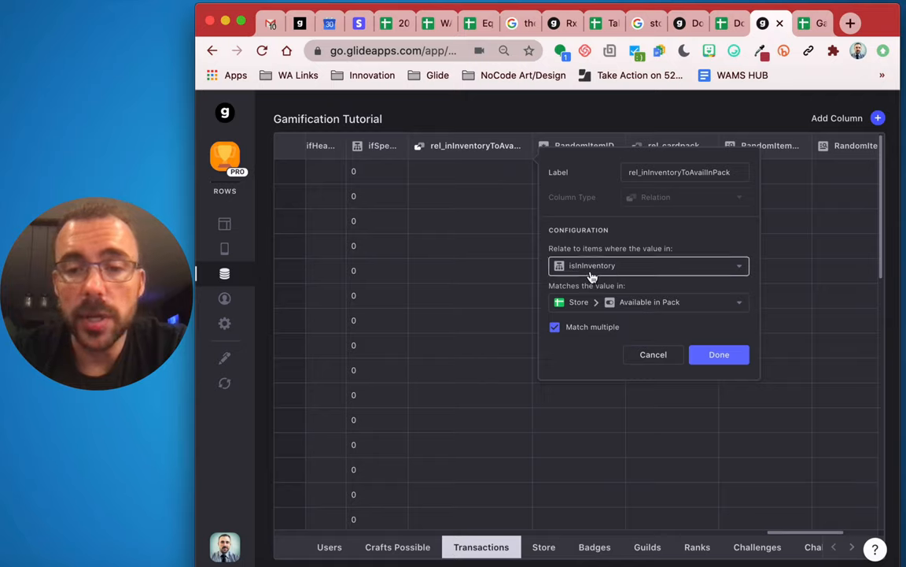
mouse_move(598, 274)
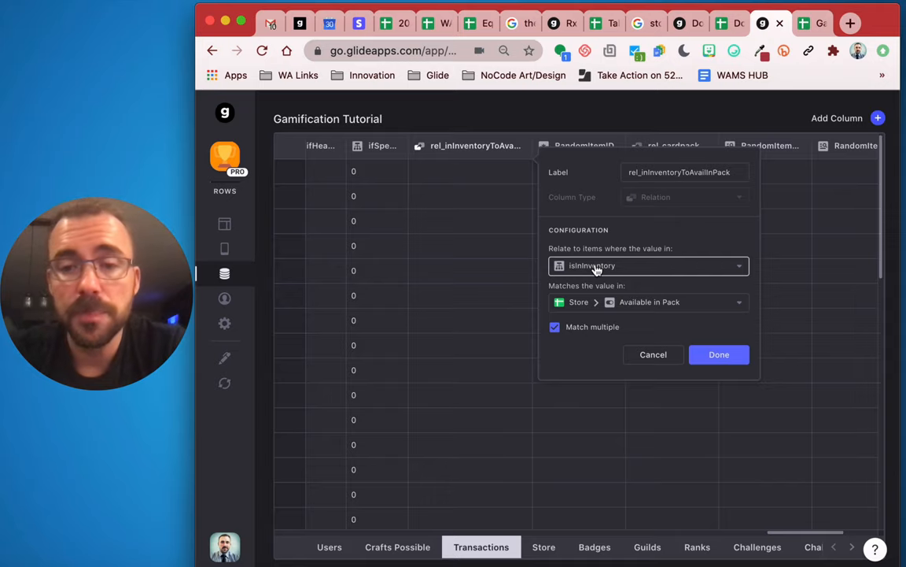
mouse_move(585, 271)
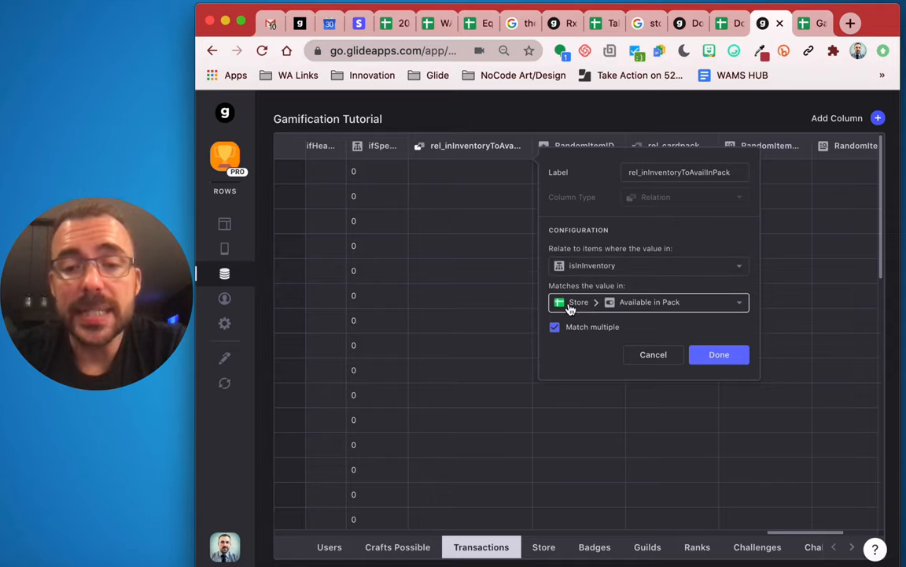
mouse_move(669, 305)
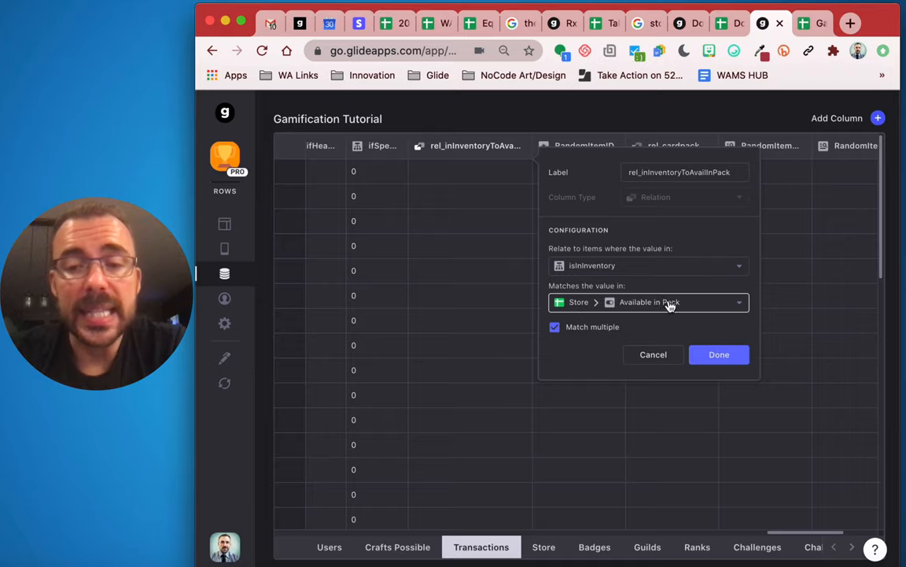
mouse_move(601, 307)
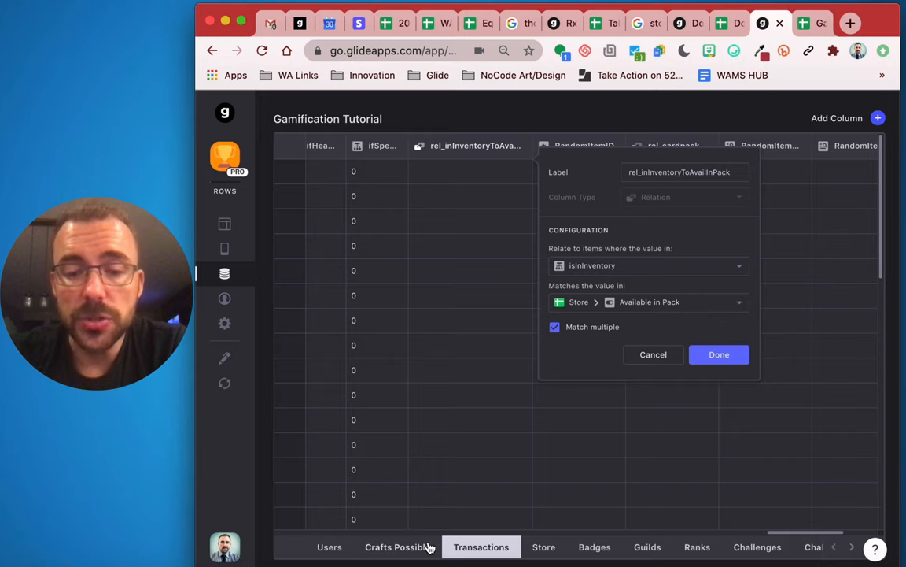
left_click(717, 354)
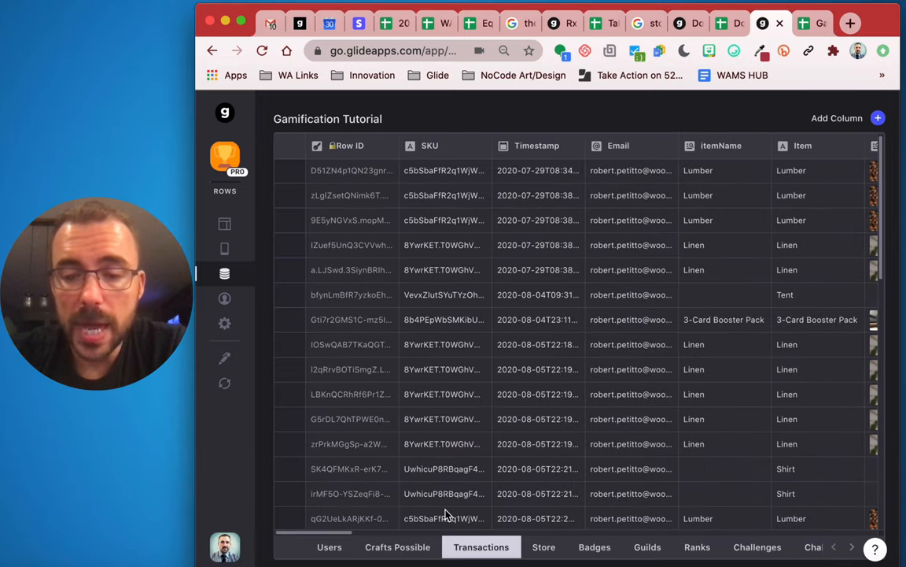
scroll("down", 3)
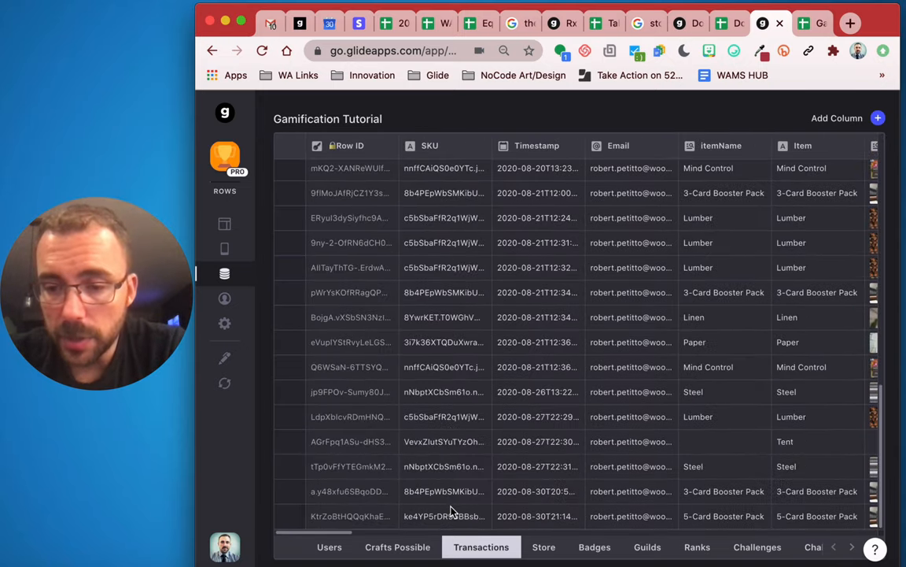
left_click(290, 516)
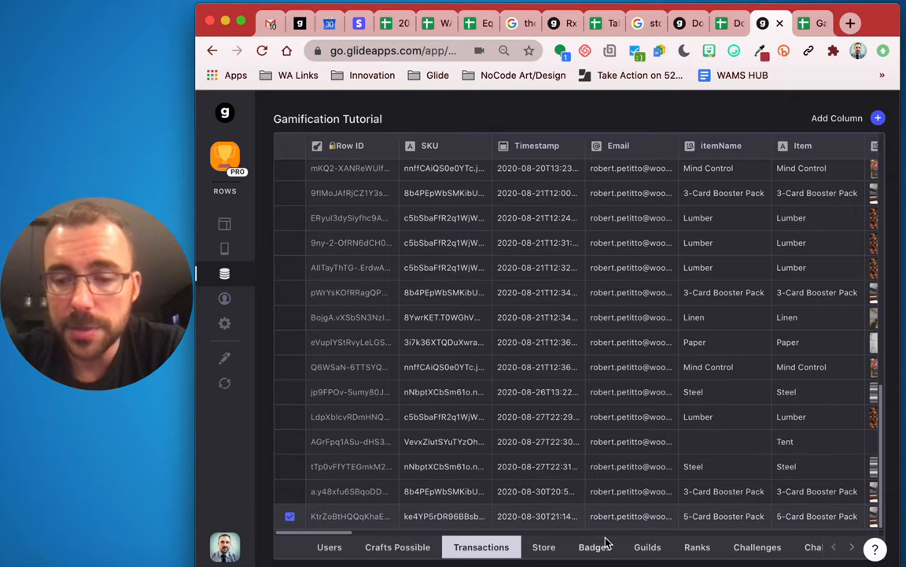
scroll("right", 3)
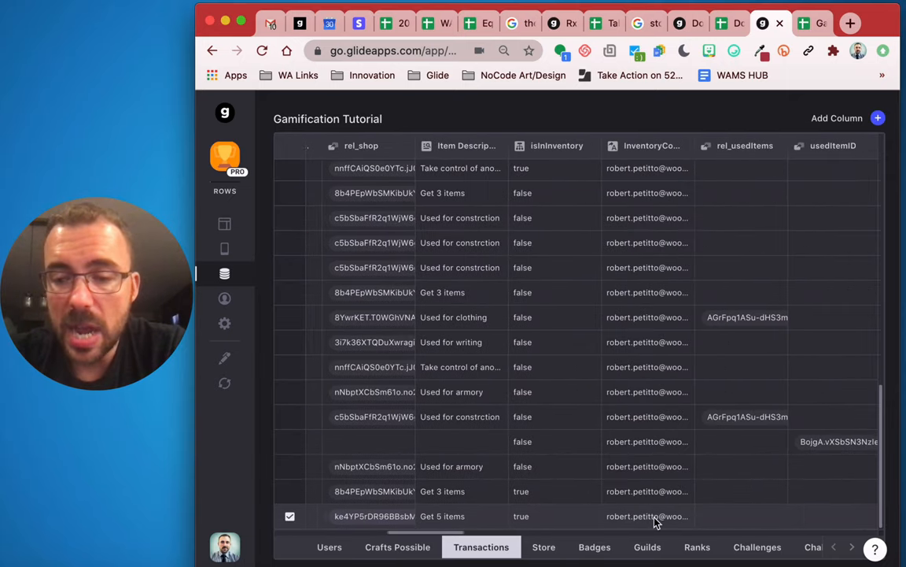
left_click(551, 516)
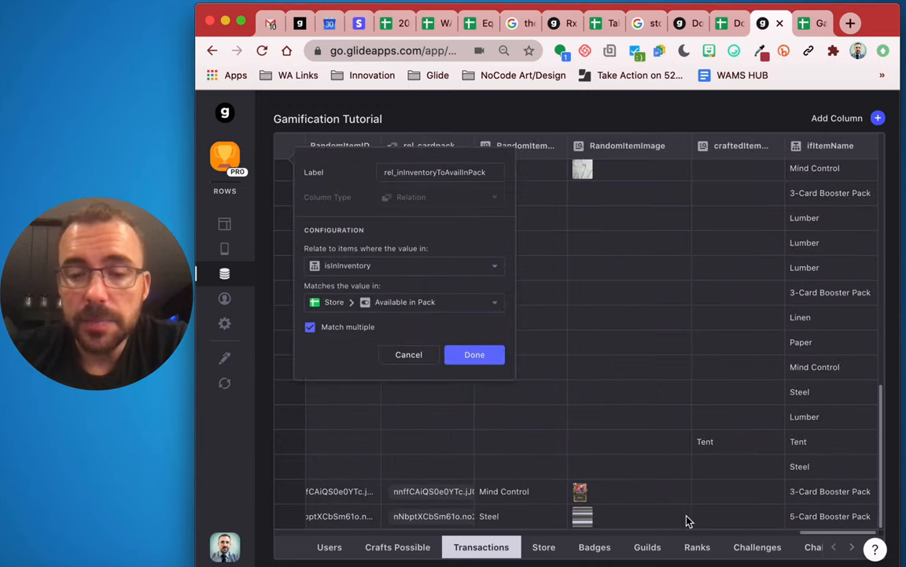
left_click(474, 354)
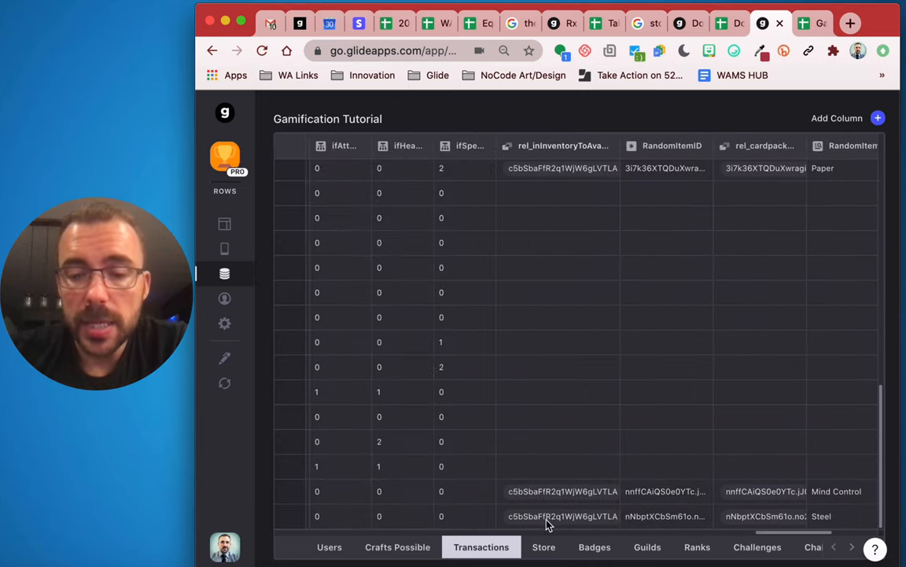
left_click(558, 516)
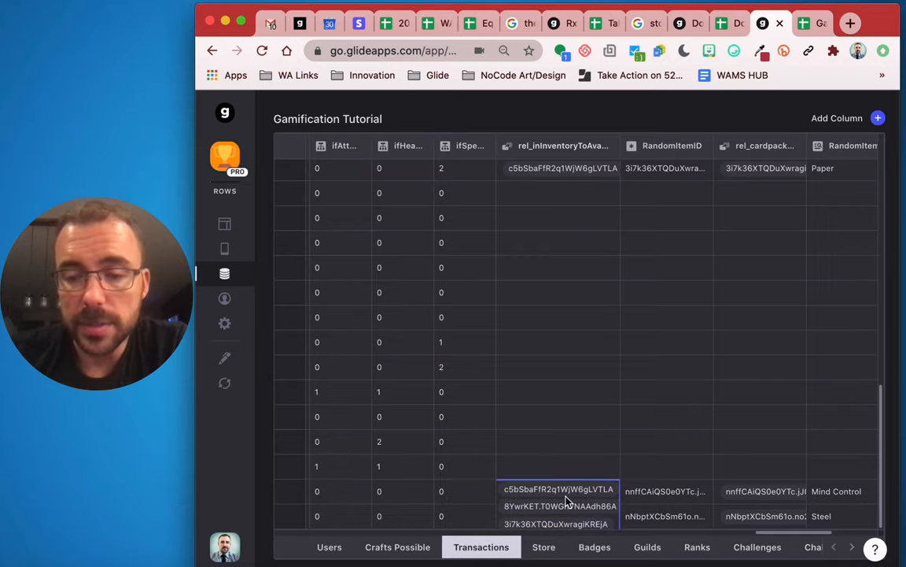
left_click(559, 167)
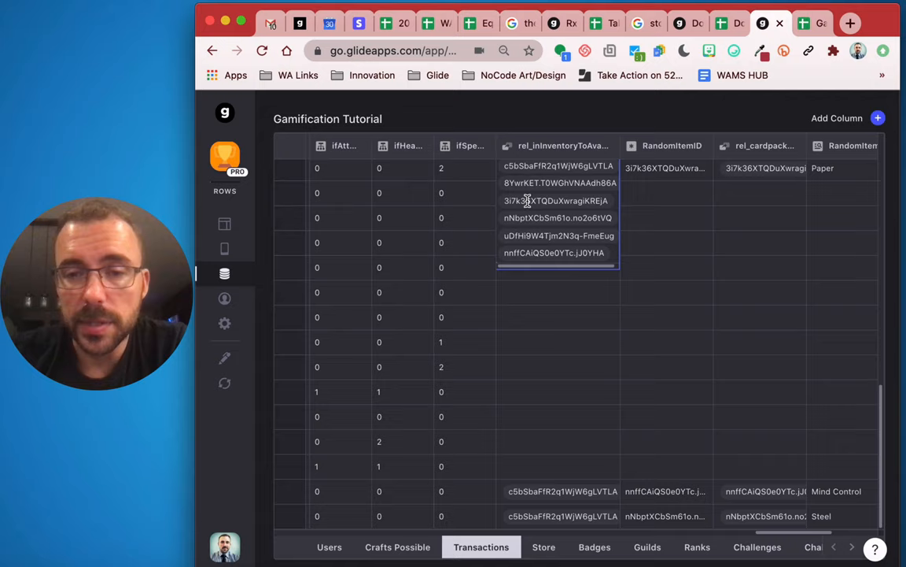
left_click(557, 367)
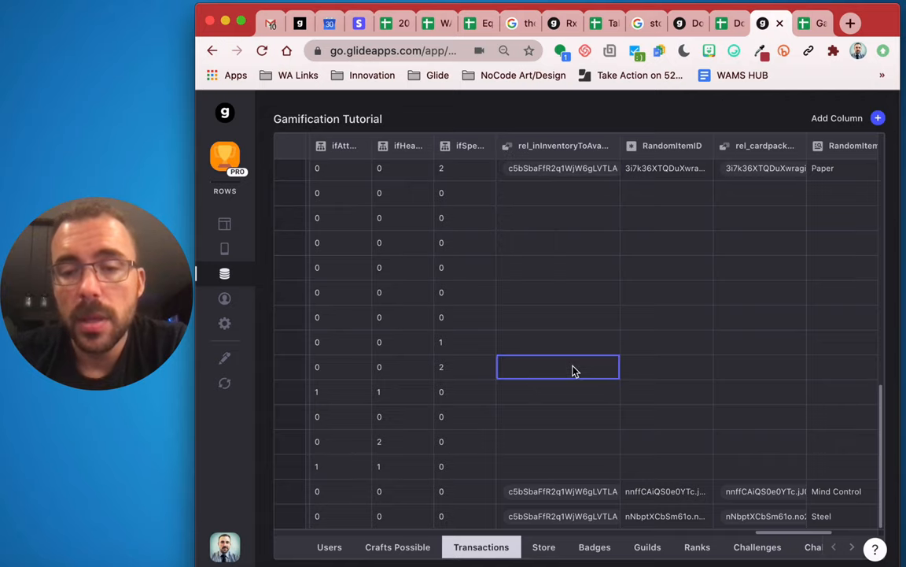
left_click(557, 516)
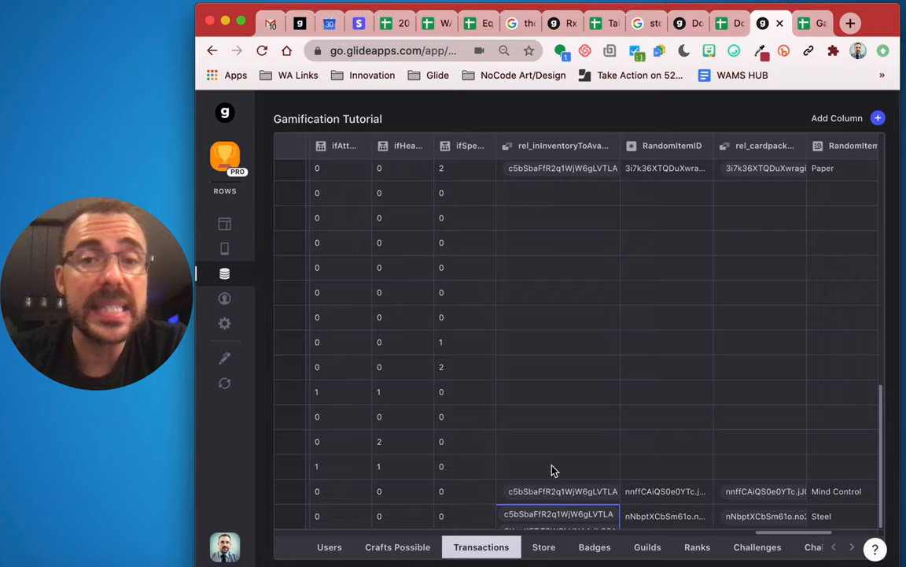
mouse_move(895, 128)
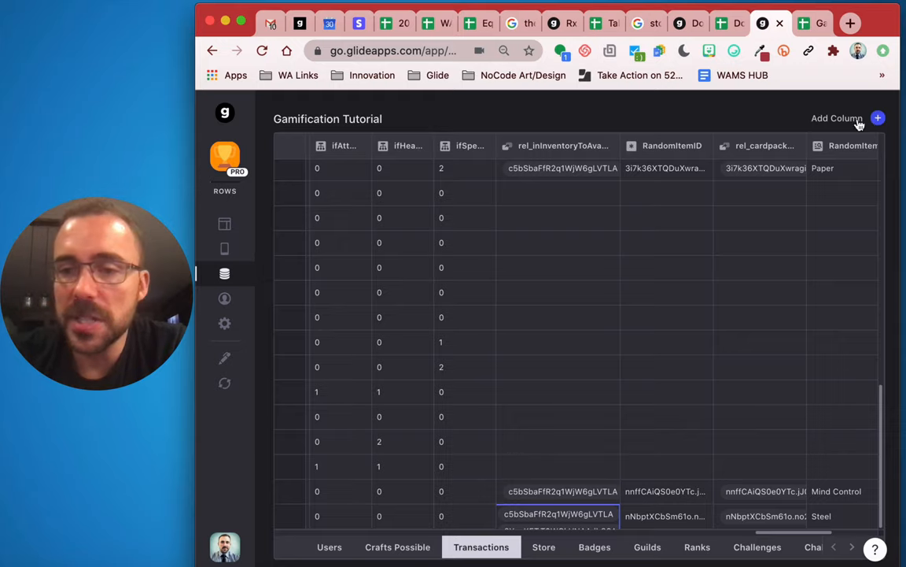
- Review Add Column types and confirm RandomItemID is a Single Value column picking Random
left_click(878, 118)
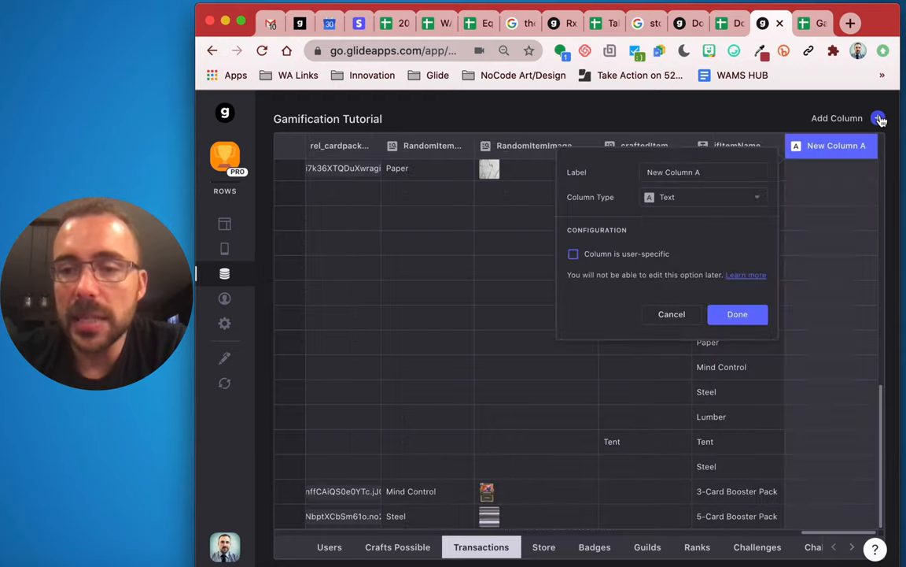
left_click(700, 197)
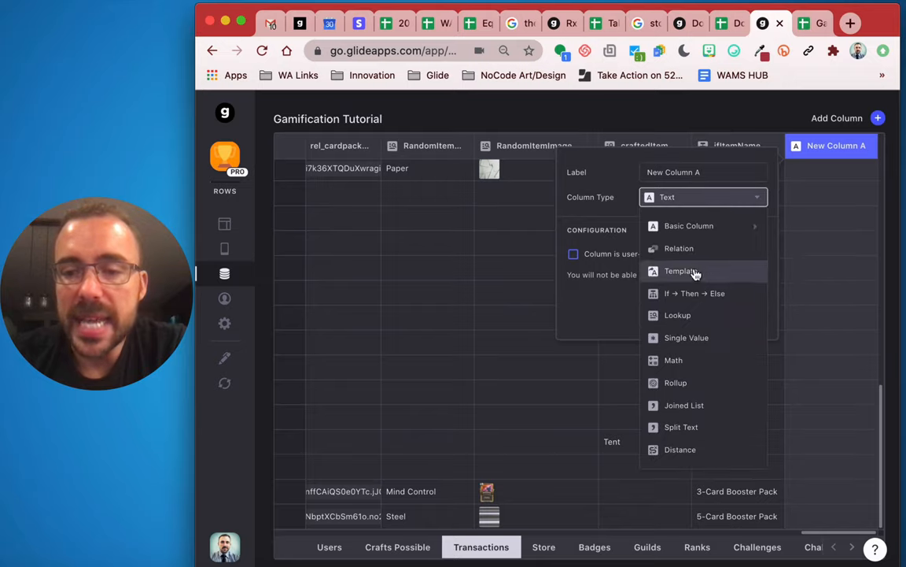
mouse_move(687, 337)
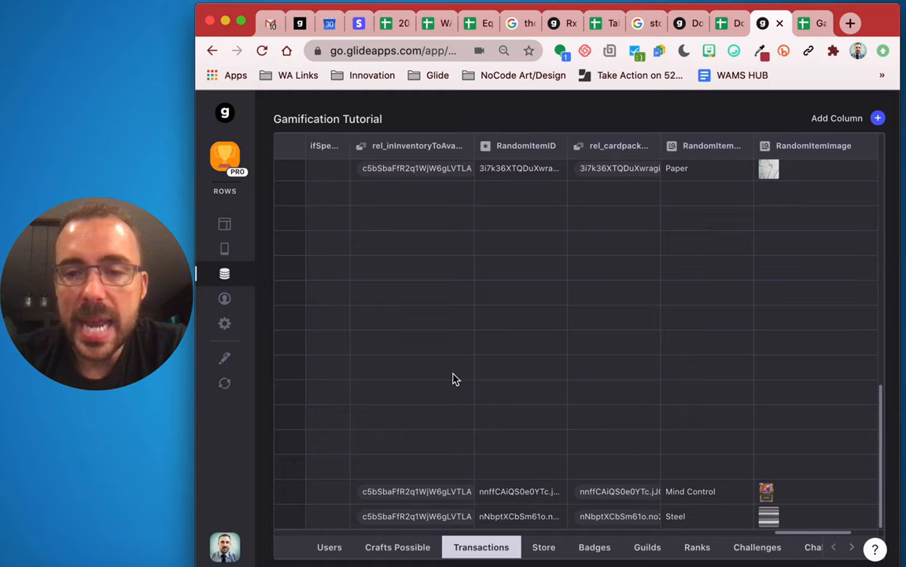
scroll("left", 3)
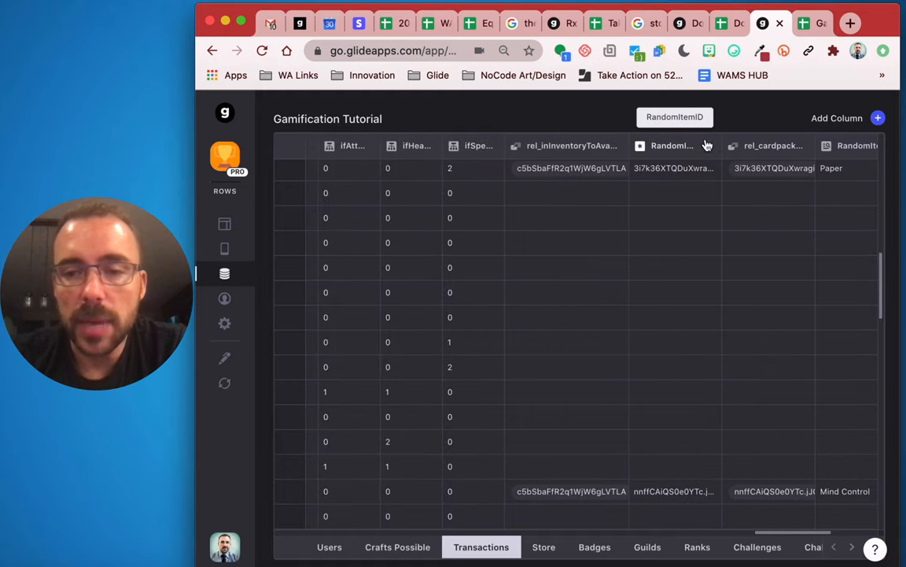
left_click(674, 145)
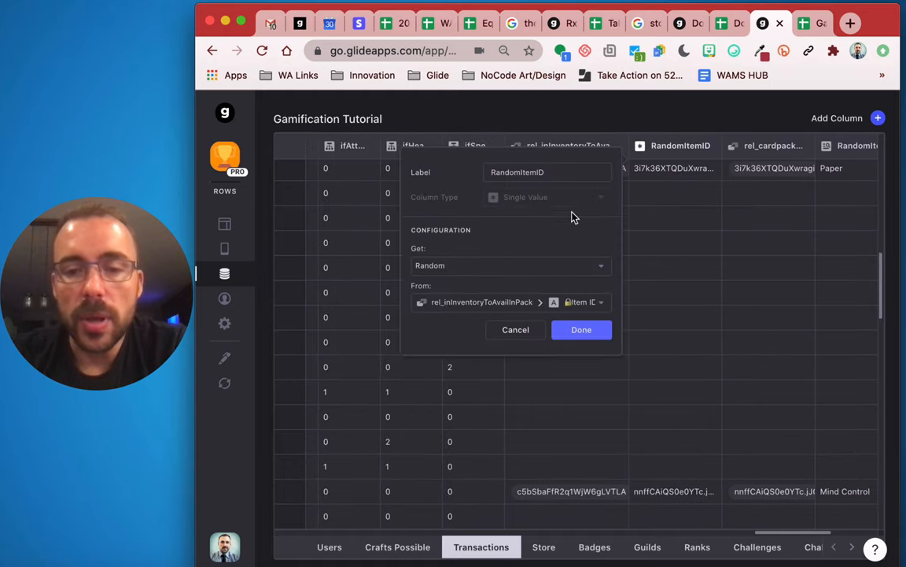
left_click(548, 171)
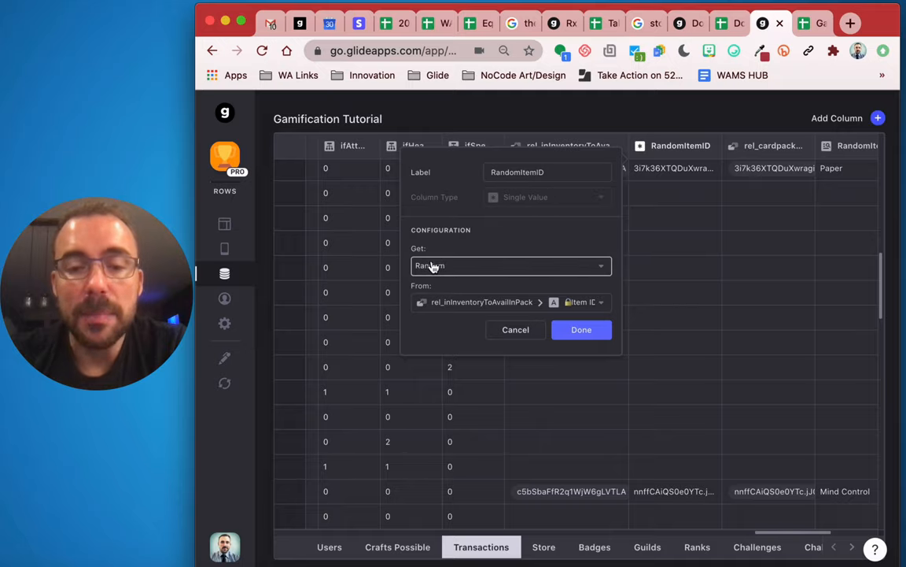
left_click(510, 264)
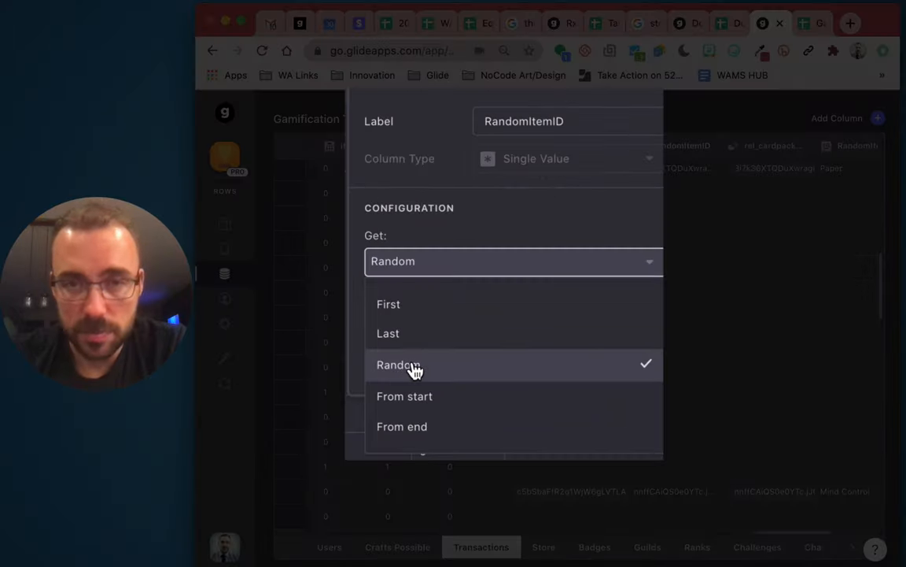
left_click(399, 364)
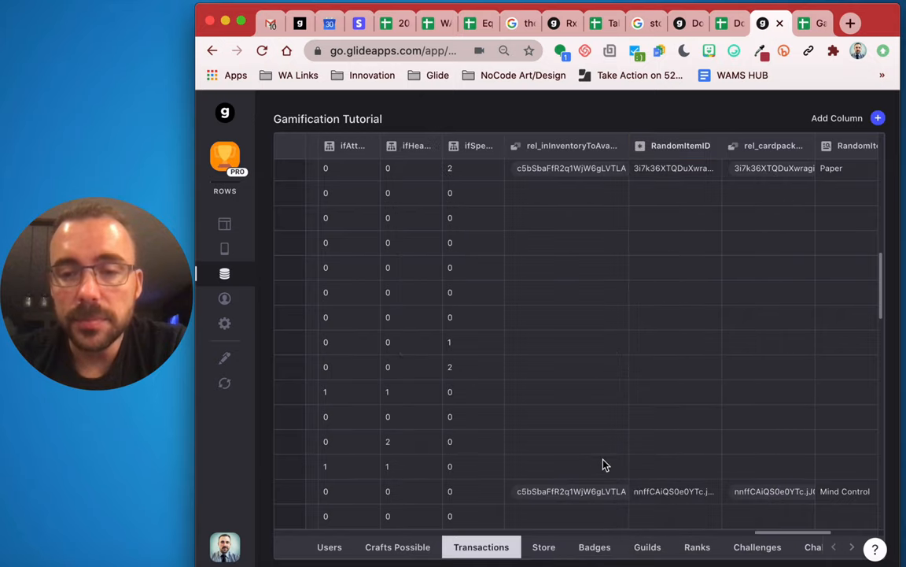
- Compare the newest row's linked inventory items with its randomly picked item ID
scroll("right", 3)
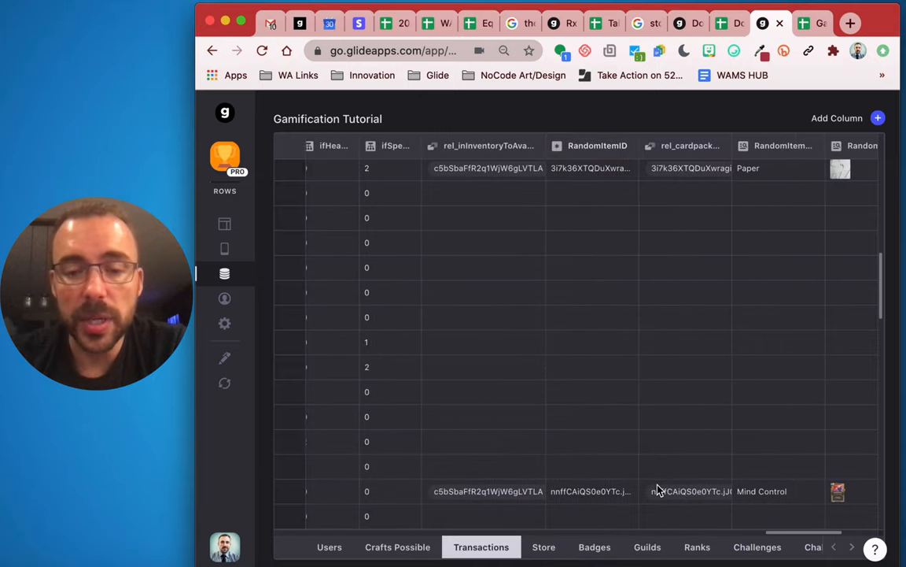
left_click(484, 488)
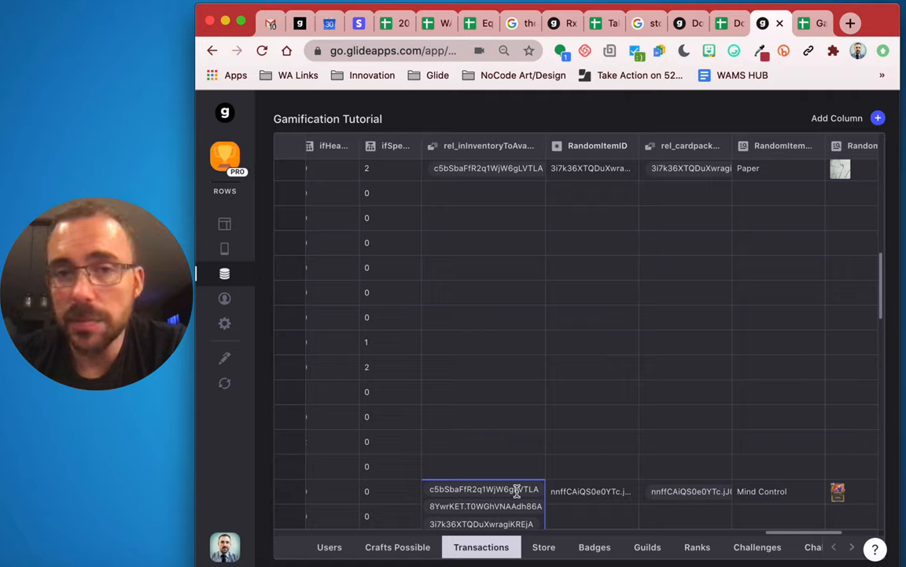
mouse_move(513, 482)
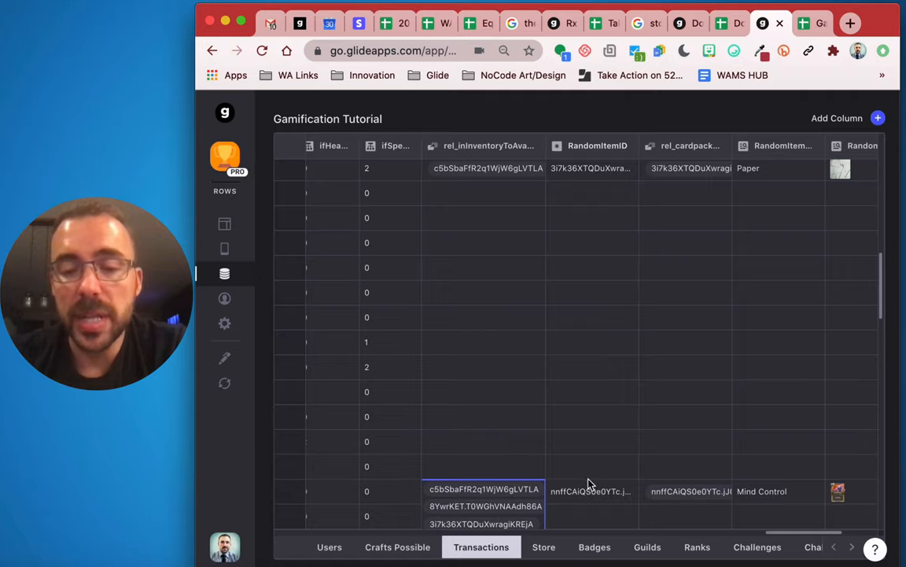
left_click(592, 491)
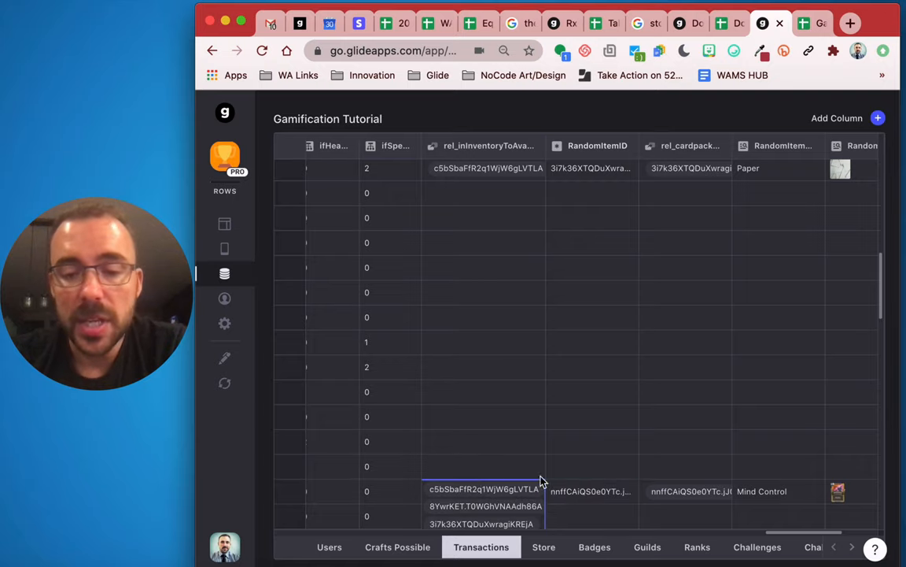
left_click(591, 491)
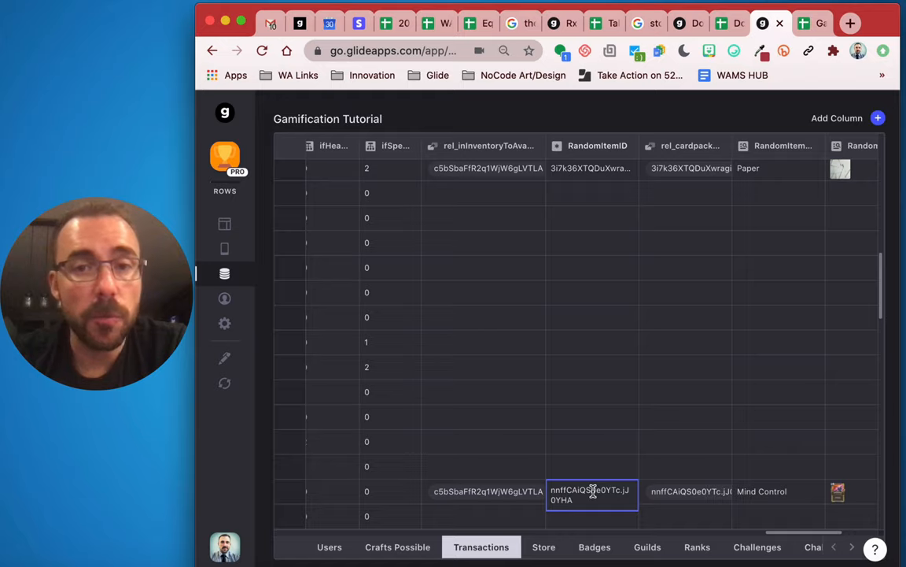
left_click(485, 491)
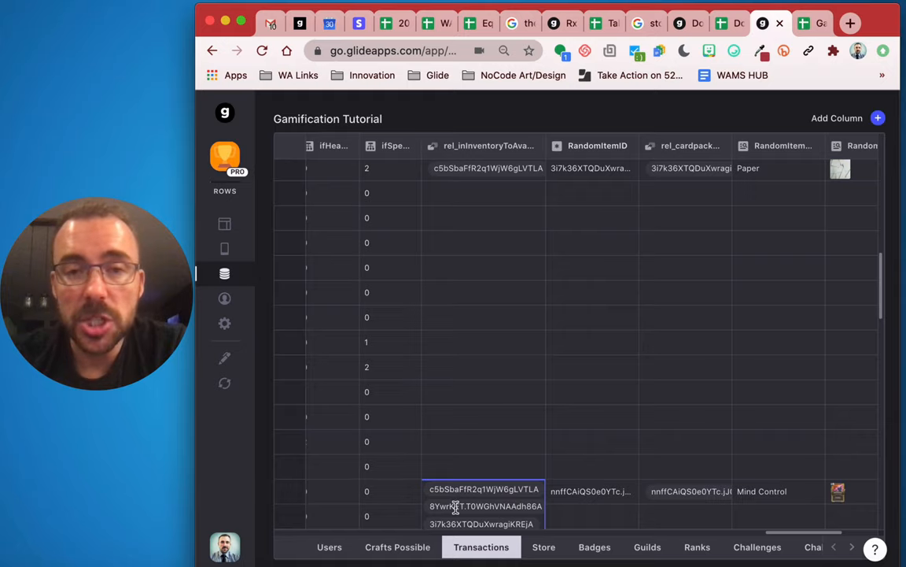
left_click(592, 491)
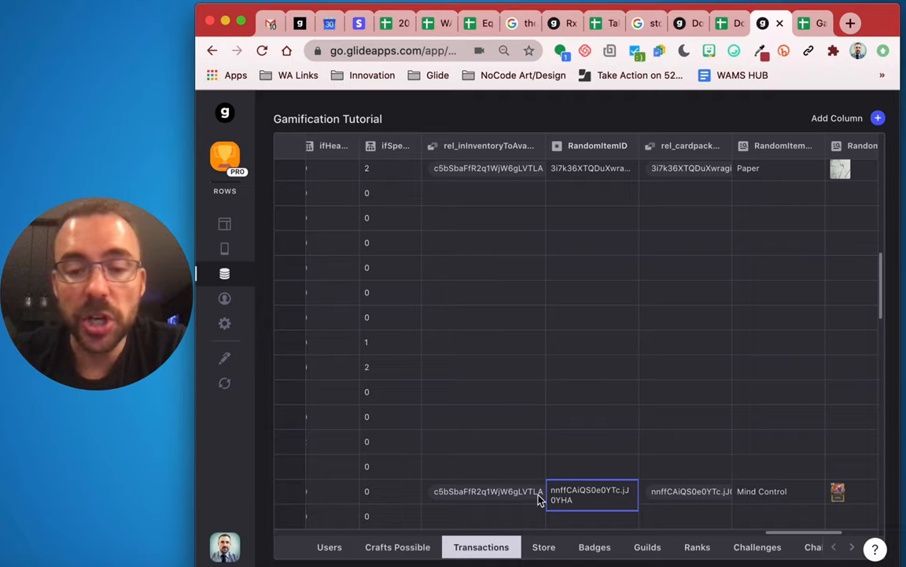
mouse_move(580, 501)
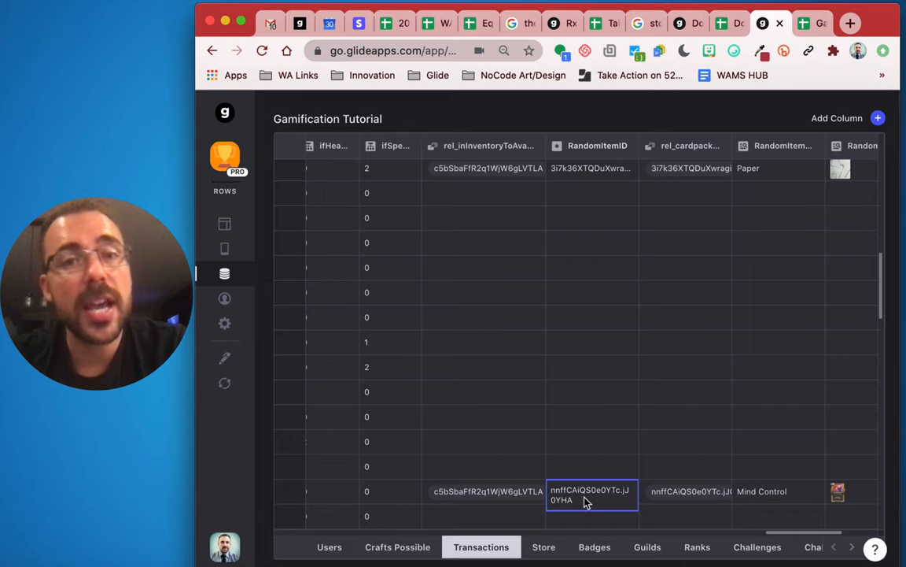
mouse_move(484, 485)
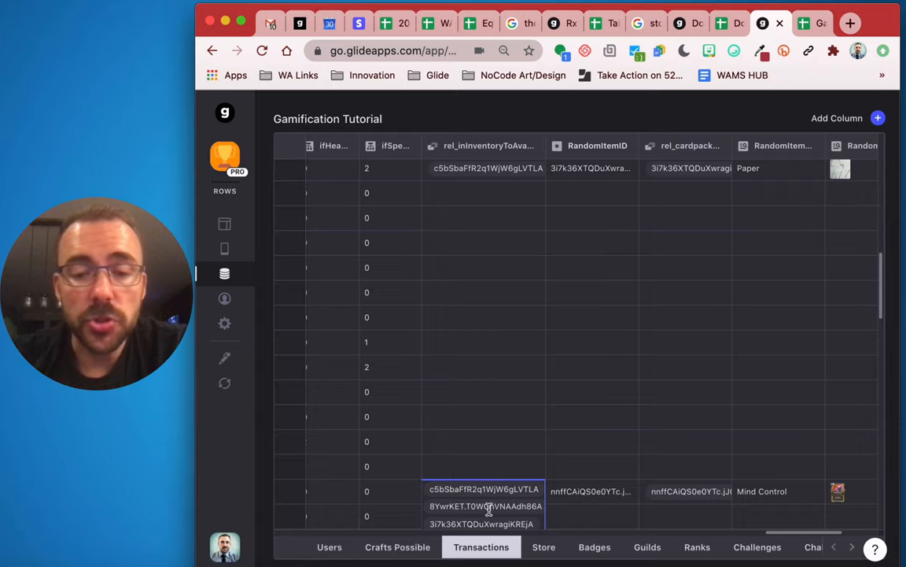
left_click(592, 491)
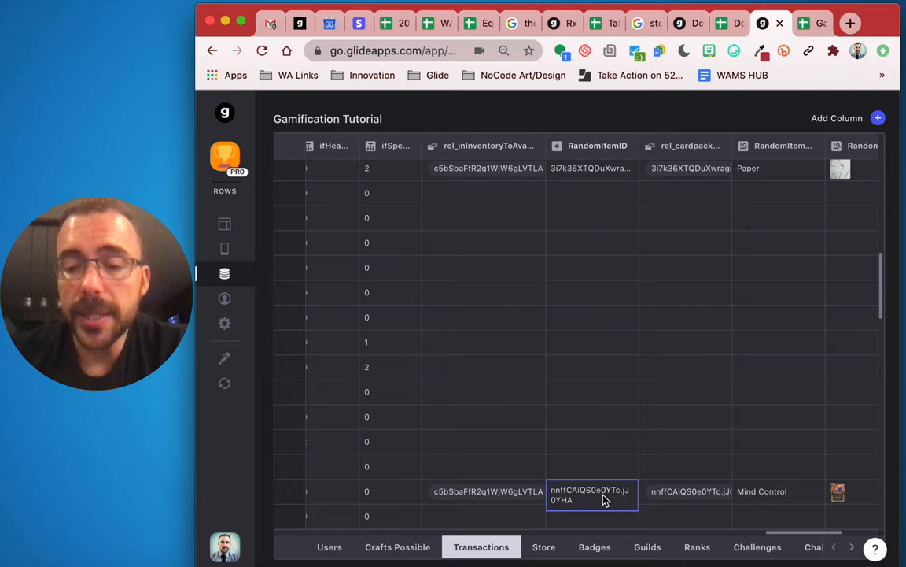
mouse_move(623, 519)
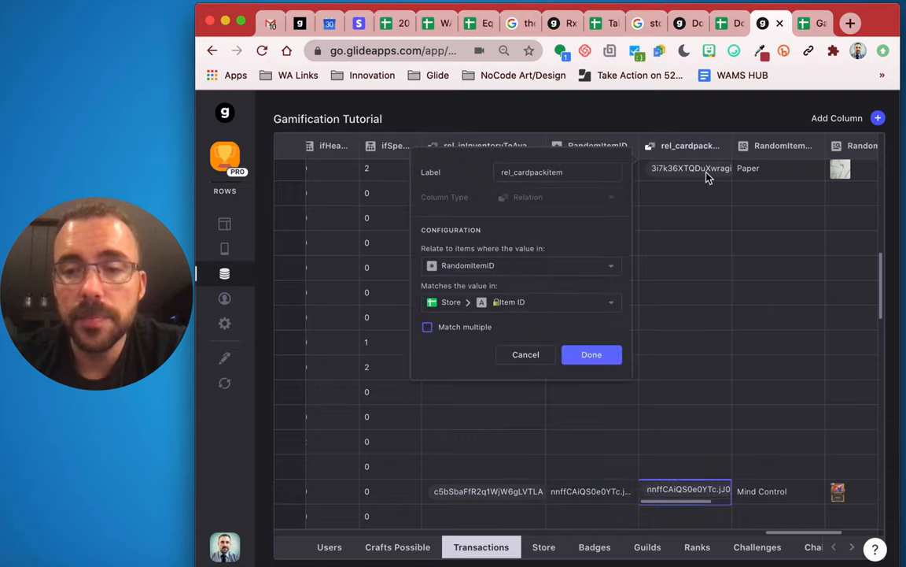
- Close the rel_cardpackItem settings and view the row's related item resolving to Mind Control
left_click(557, 172)
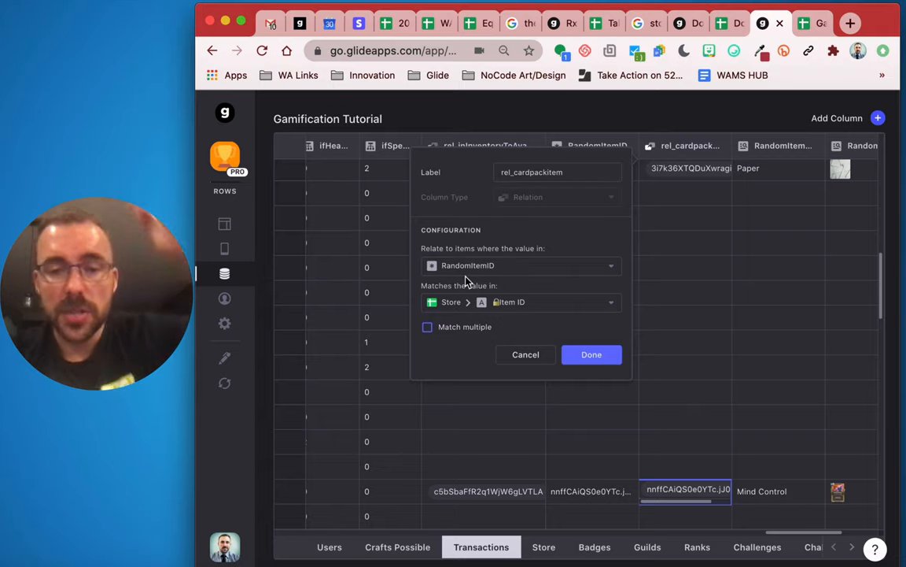
mouse_move(431, 264)
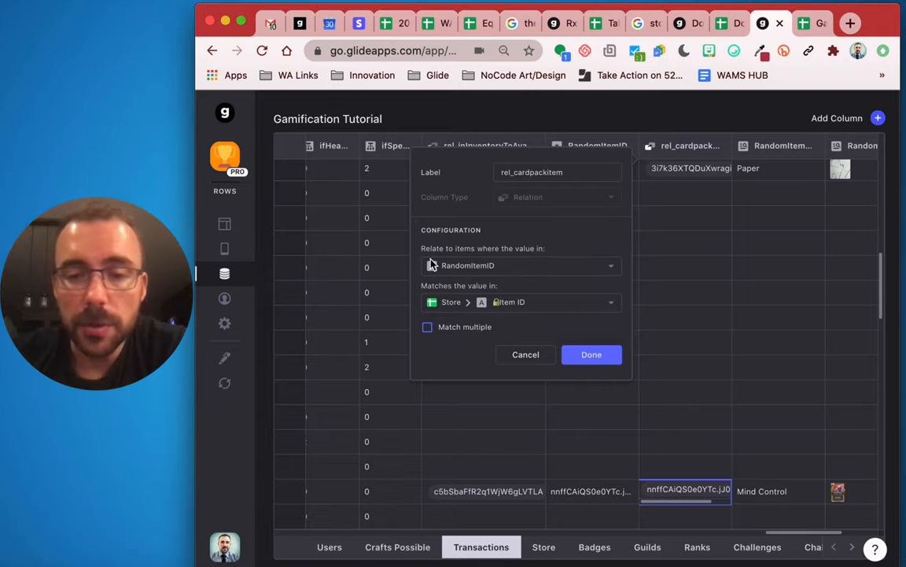
mouse_move(570, 514)
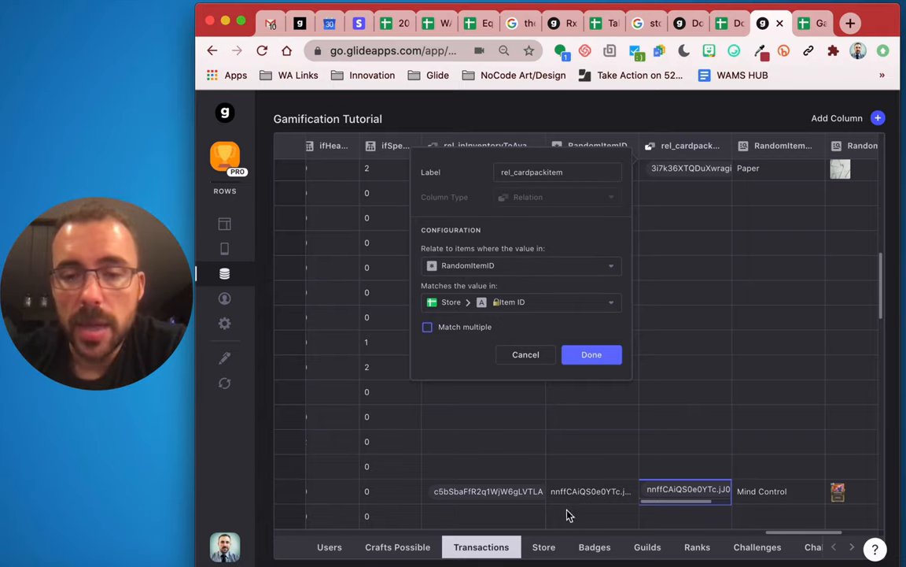
mouse_move(592, 354)
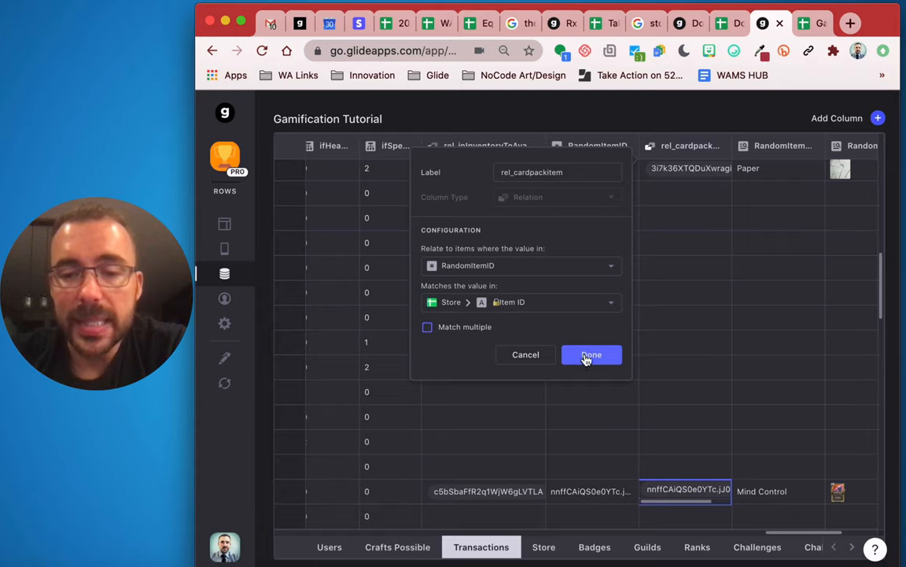
left_click(592, 354)
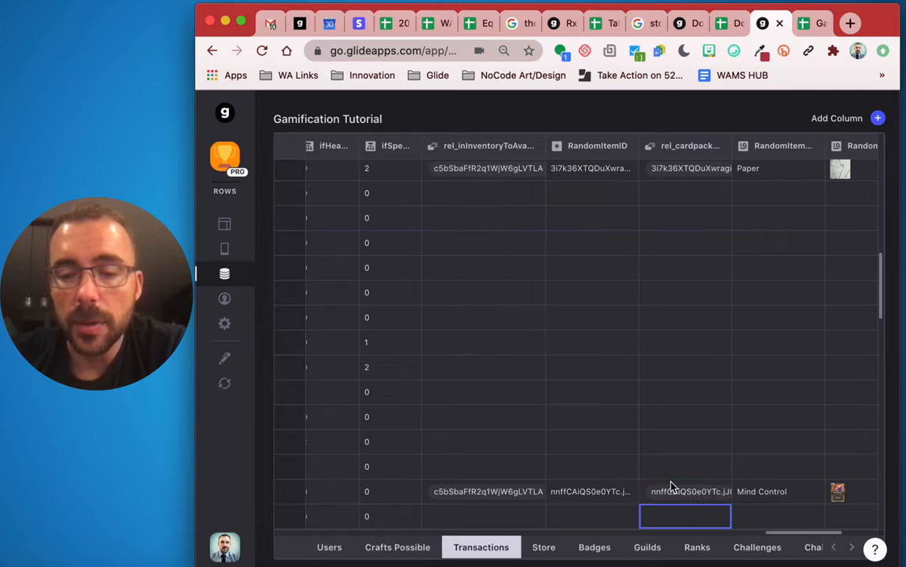
scroll("right", 3)
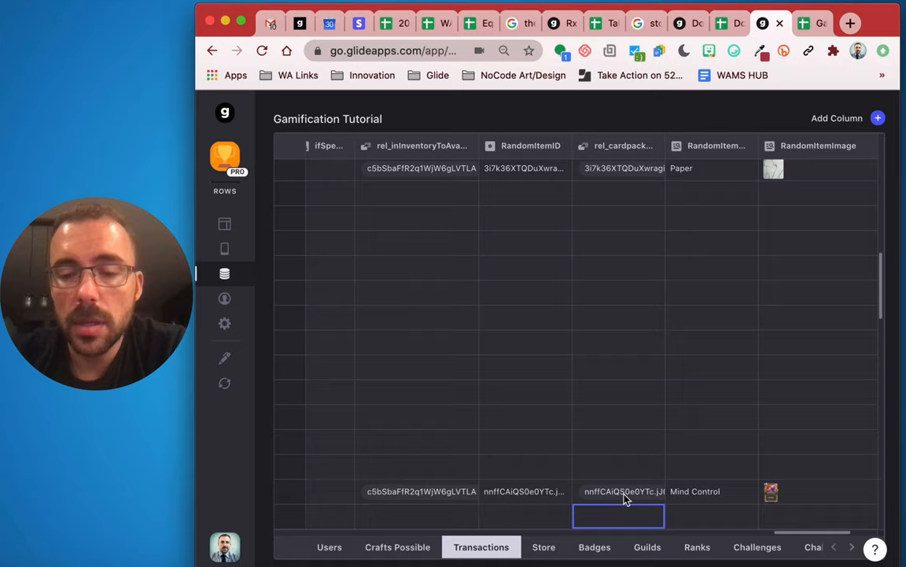
left_click(619, 491)
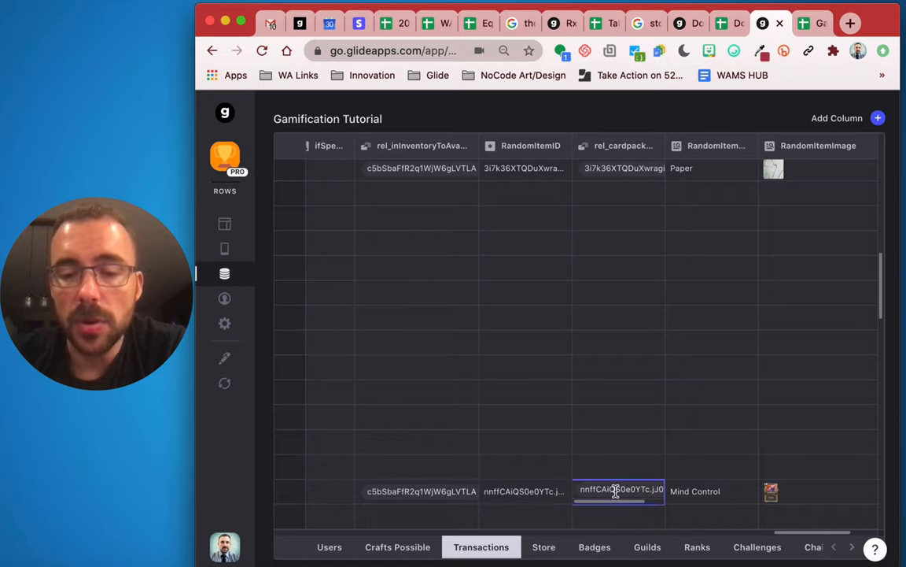
left_click(711, 491)
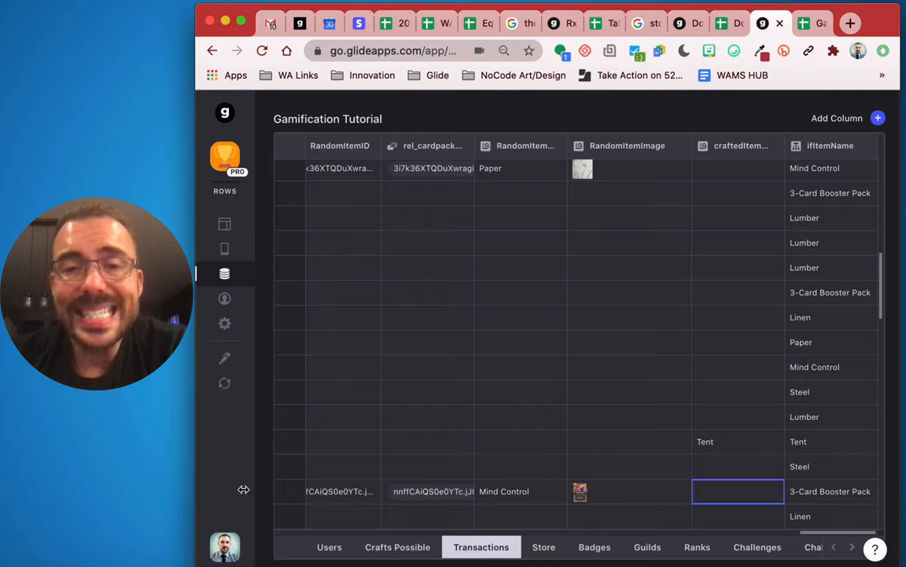
- From the layout preview open the 5-Card Booster Pack and its Unpack form action
left_click(225, 223)
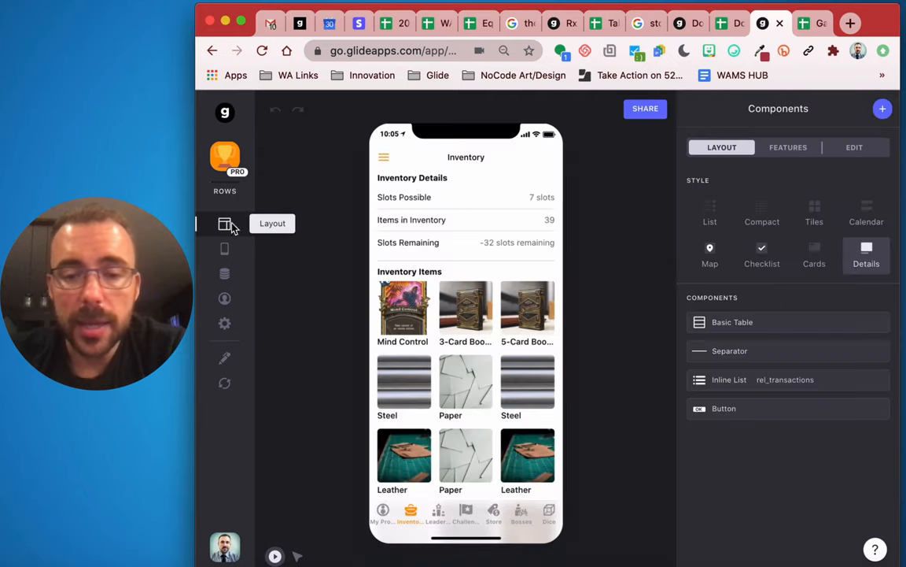
mouse_move(648, 5)
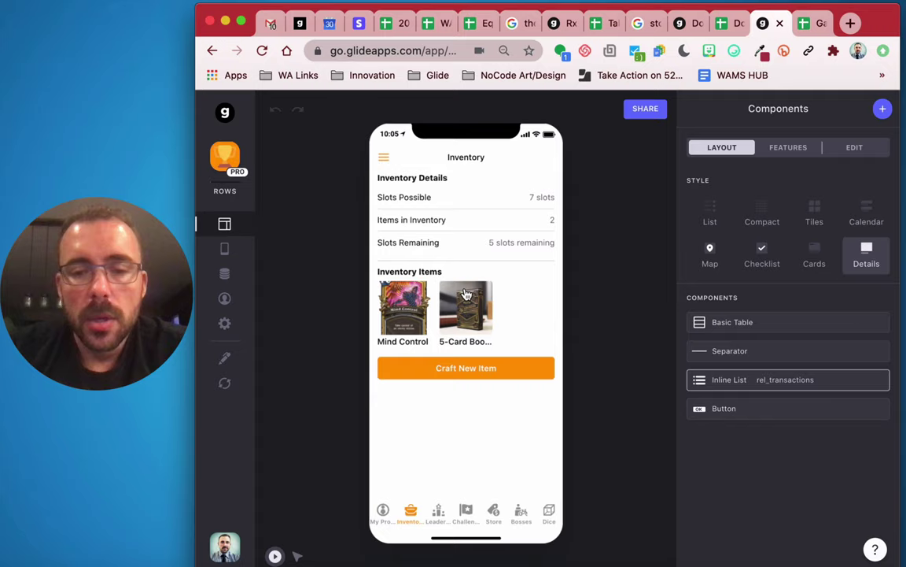
left_click(466, 307)
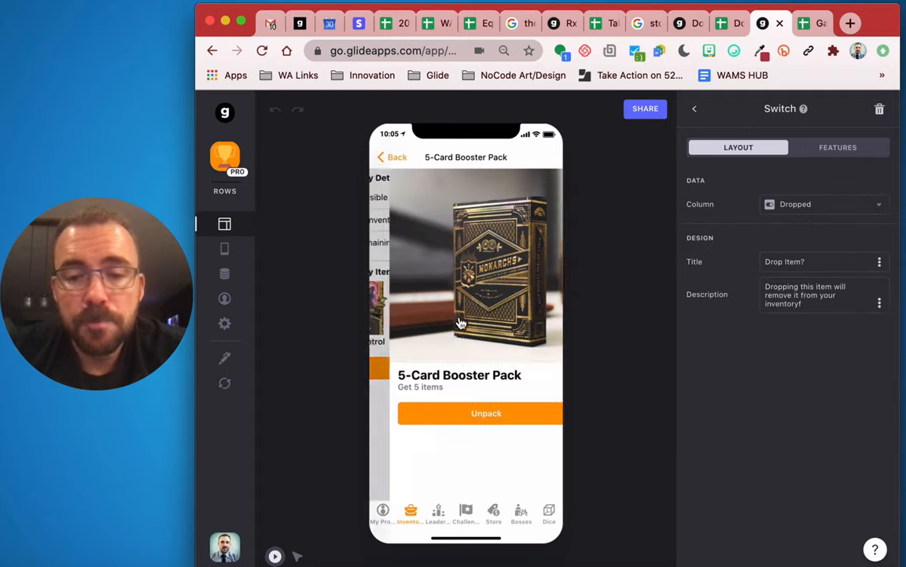
left_click(484, 413)
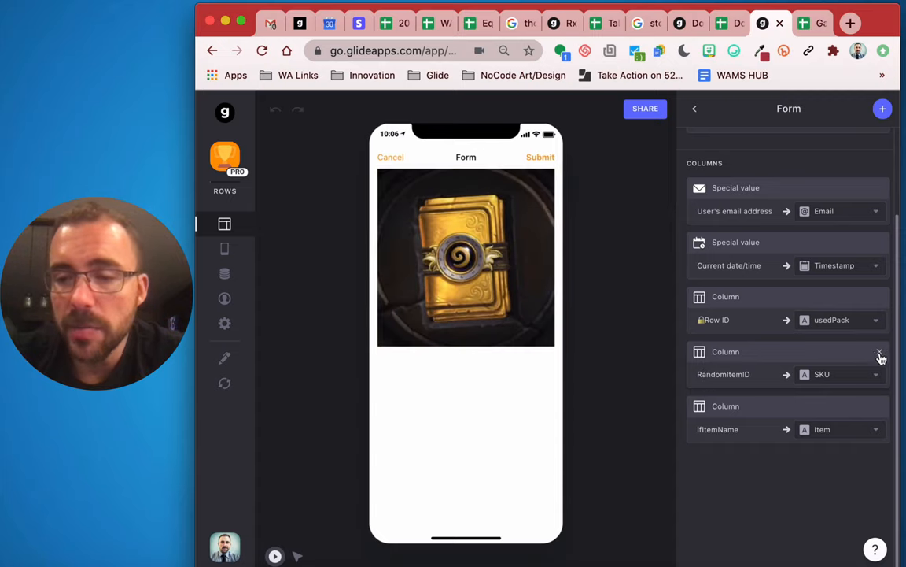
- Add another column value to the Unpack form from the Components and values picker
left_click(881, 108)
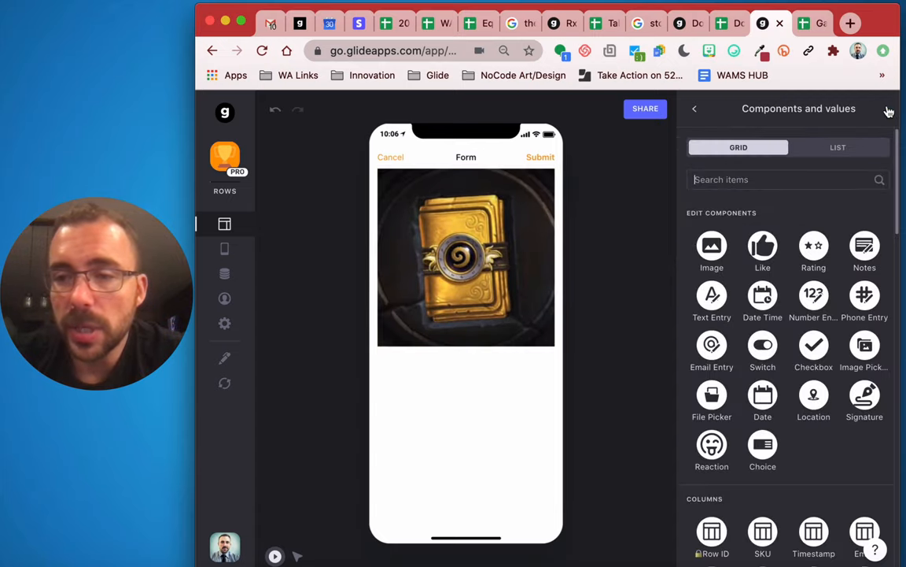
scroll("down", 3)
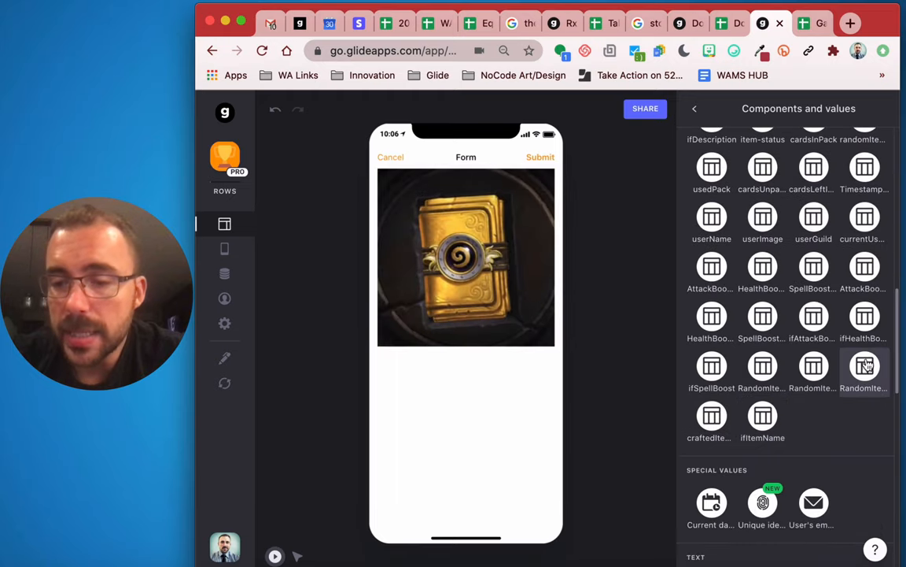
mouse_move(814, 370)
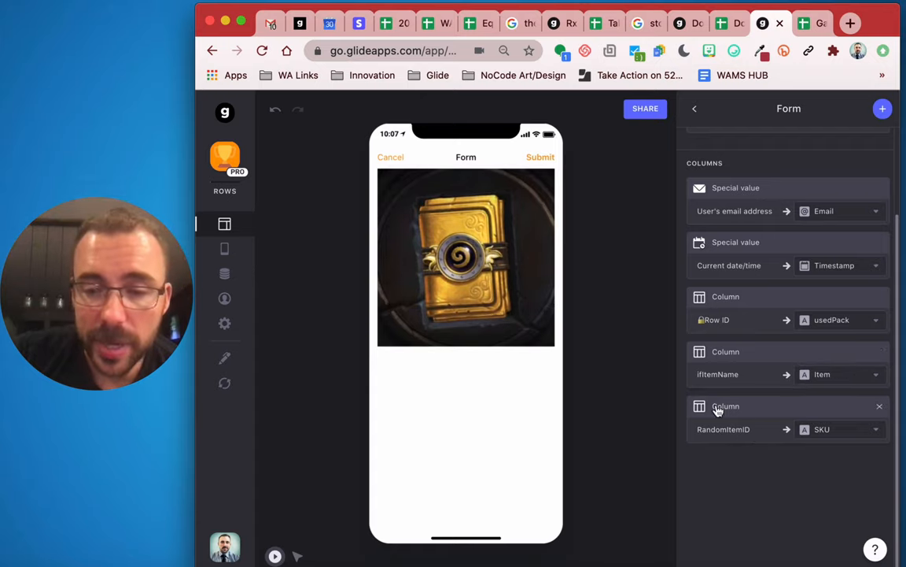
mouse_move(223, 273)
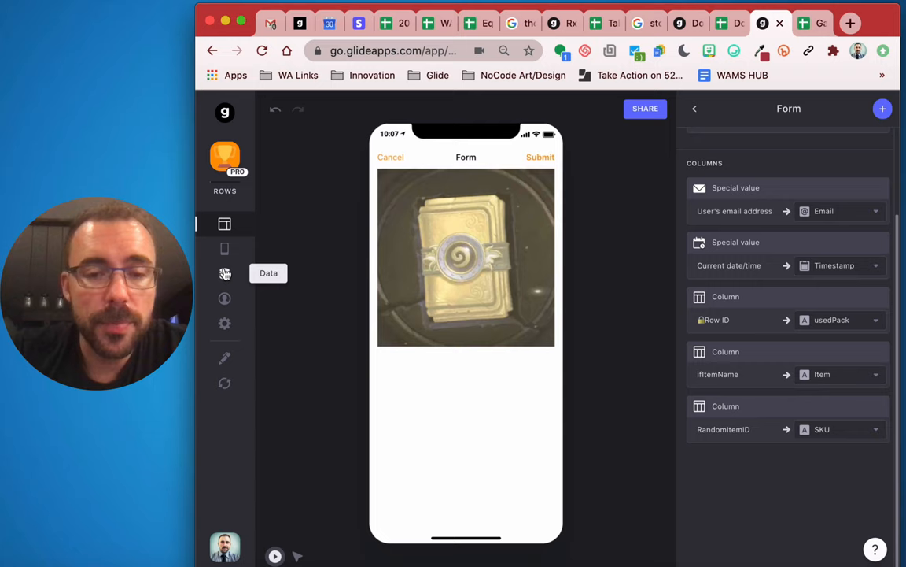
- Check that itemName is a rel_shop > Item Name lookup and cancel without changes
left_click(225, 274)
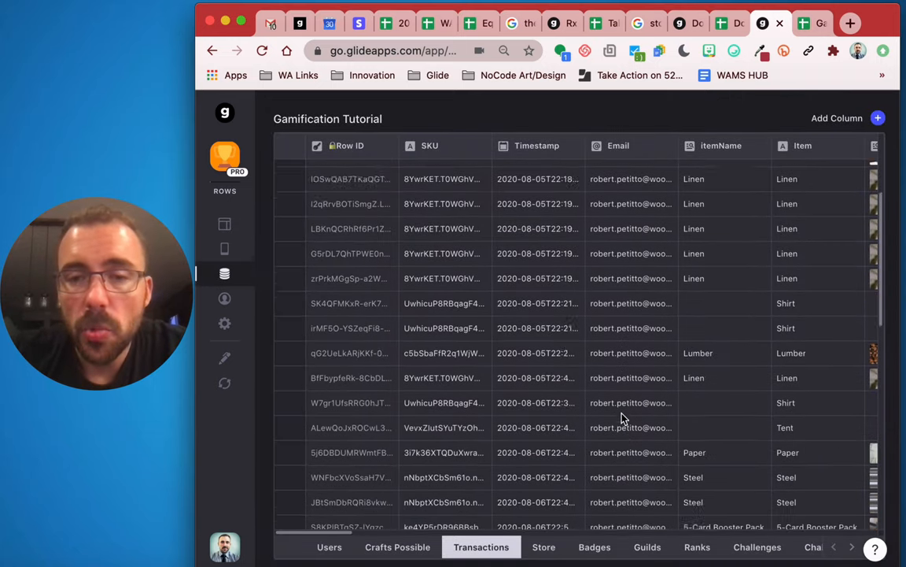
scroll("down", 3)
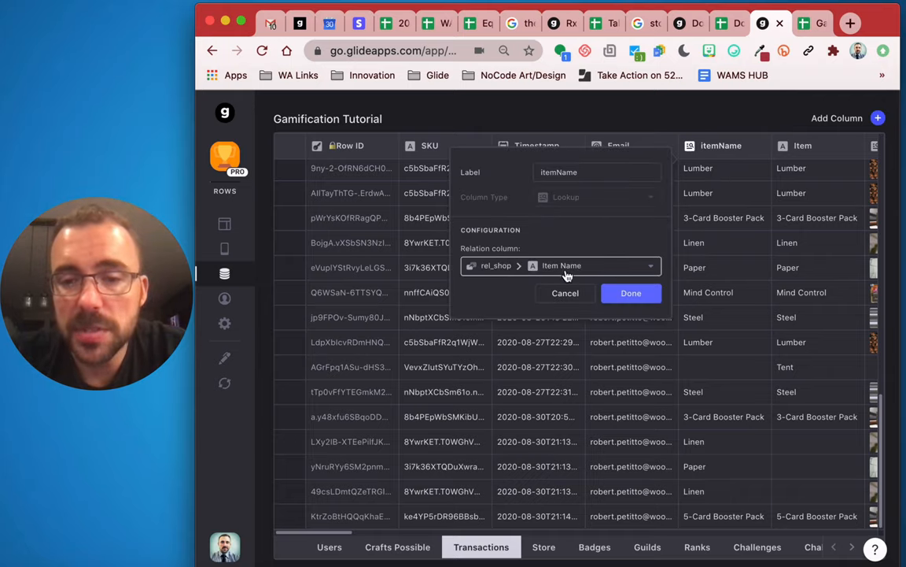
mouse_move(475, 270)
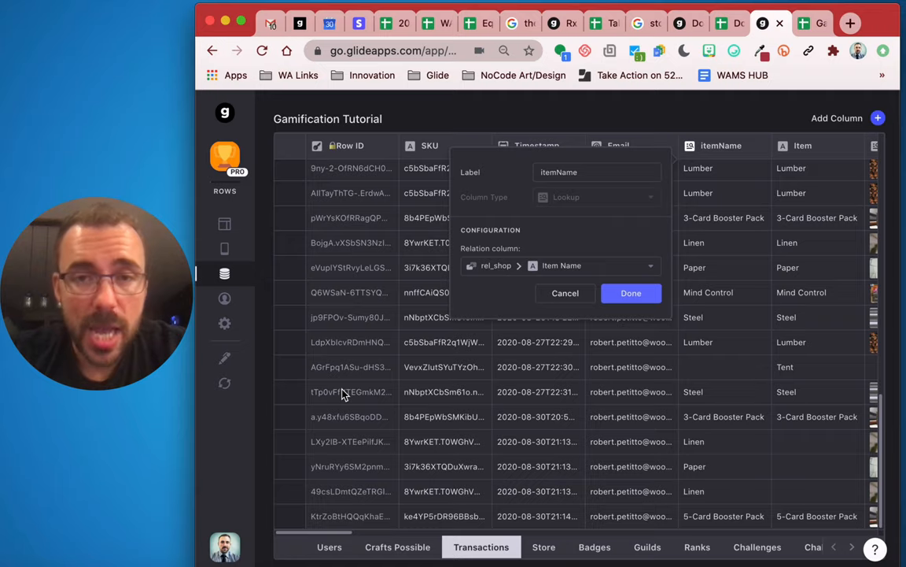
mouse_move(339, 382)
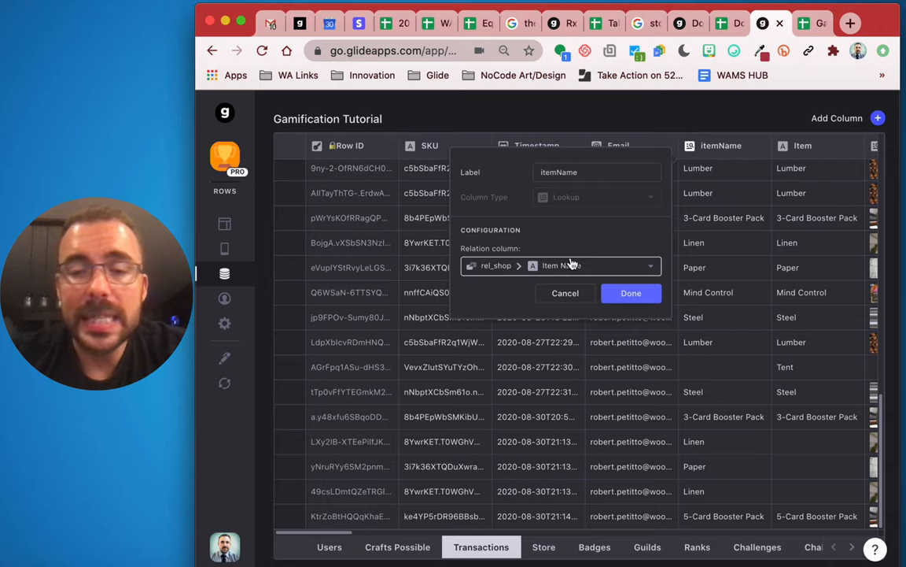
mouse_move(527, 236)
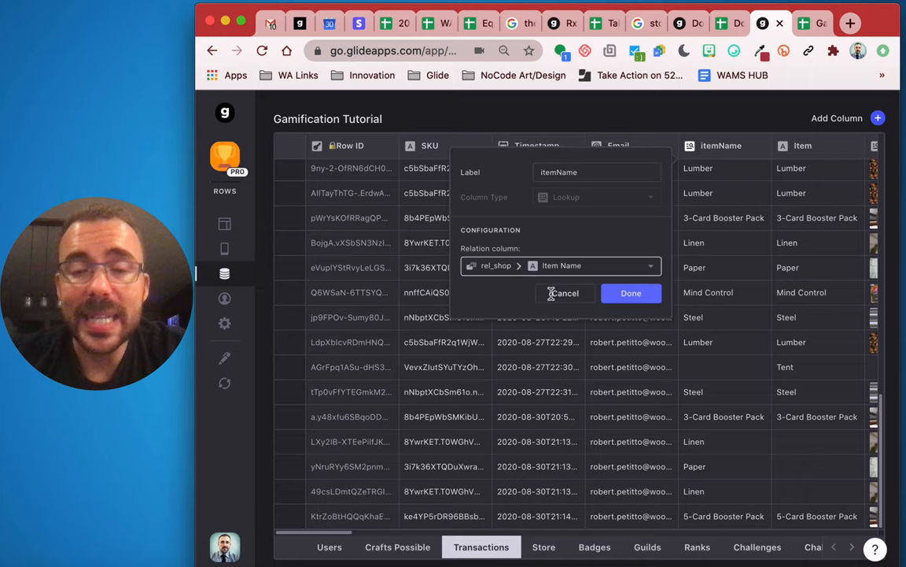
left_click(631, 293)
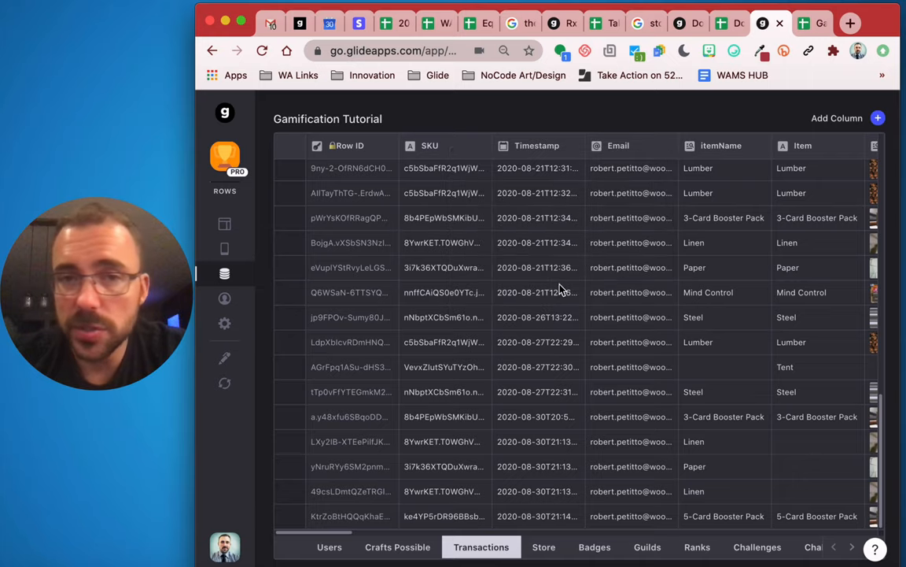
mouse_move(727, 368)
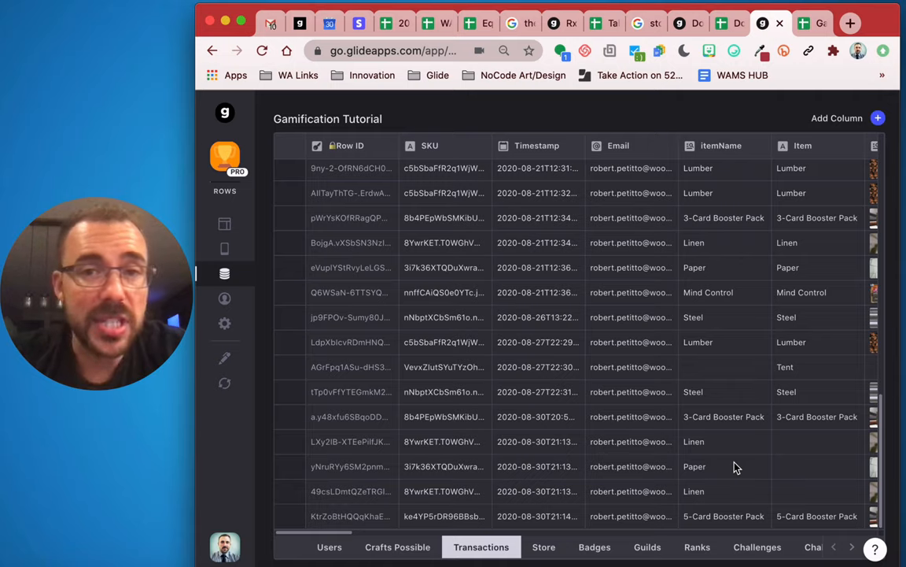
mouse_move(802, 484)
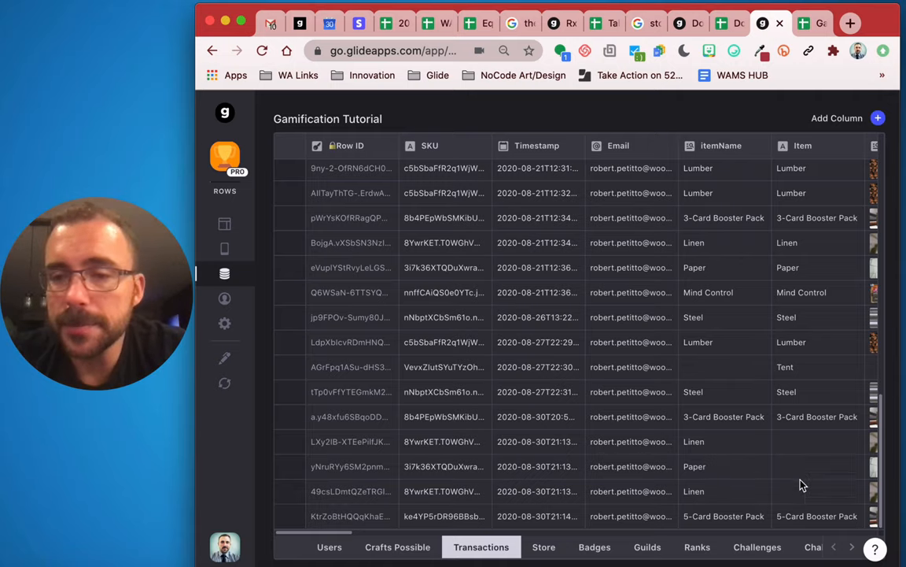
mouse_move(782, 486)
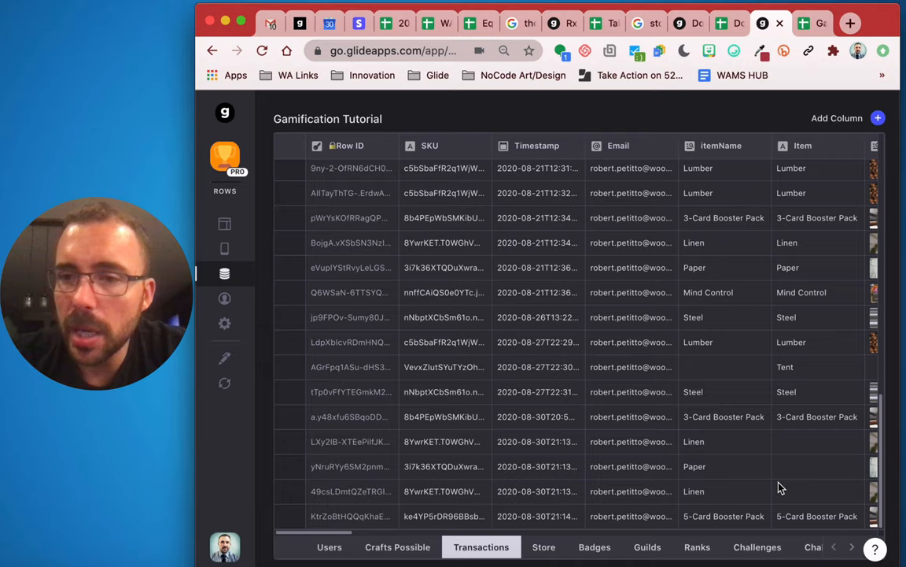
mouse_move(721, 145)
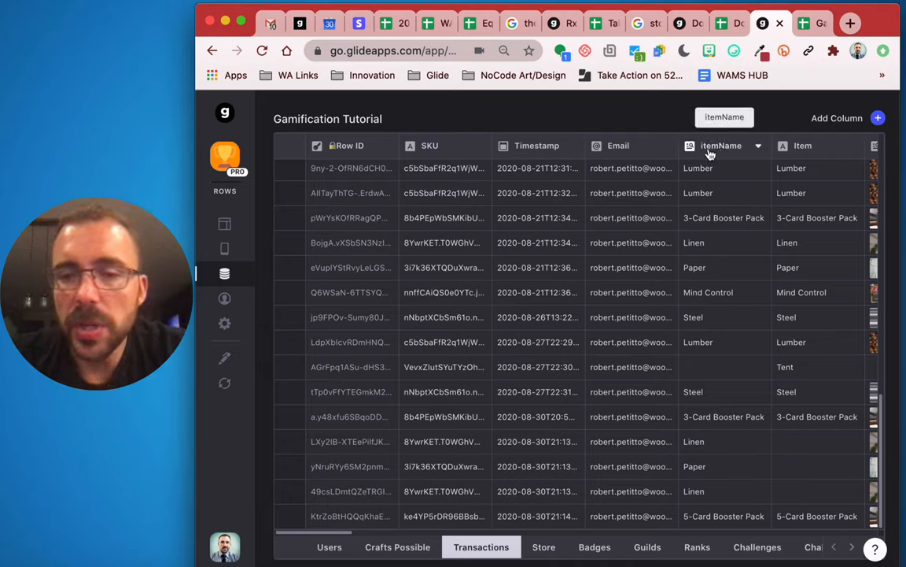
mouse_move(702, 422)
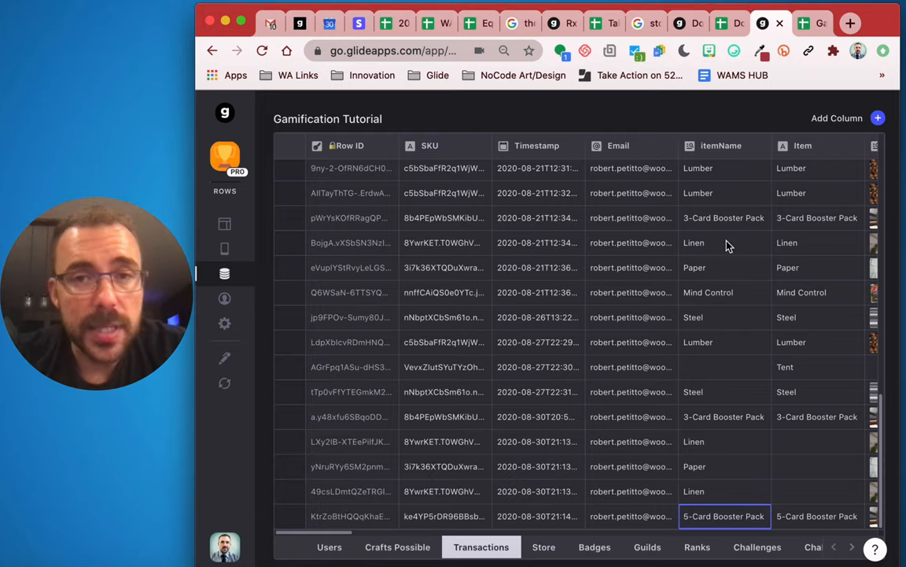
mouse_move(790, 494)
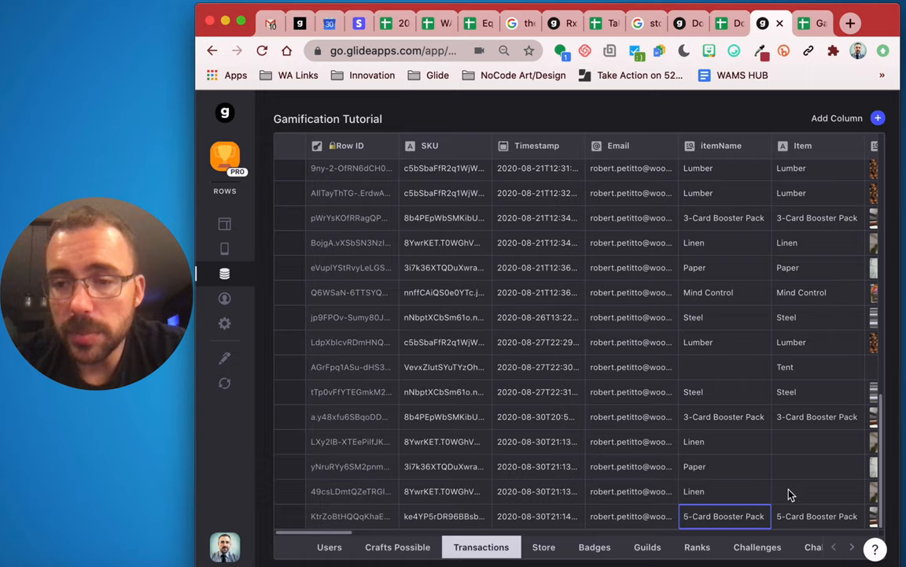
scroll("right", 3)
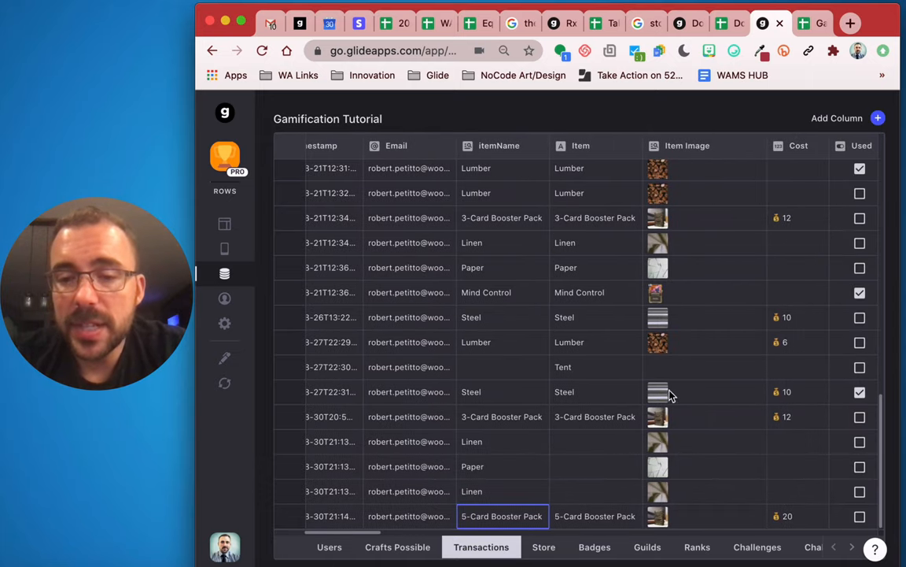
left_click(595, 367)
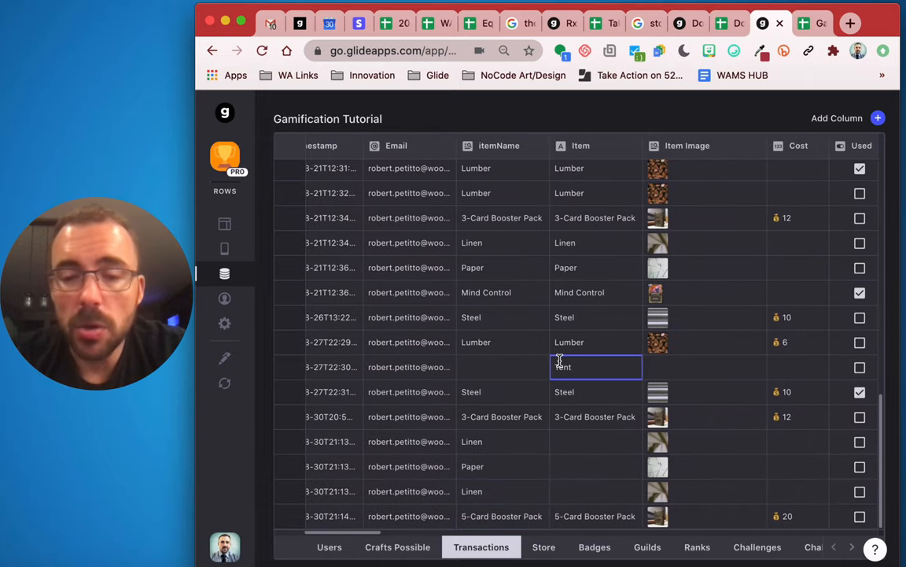
left_click(596, 341)
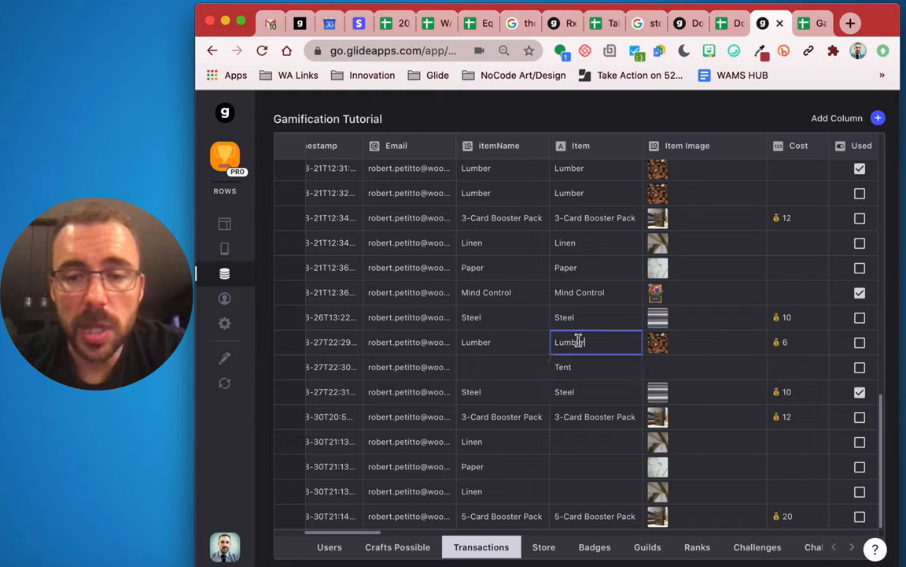
left_click(504, 367)
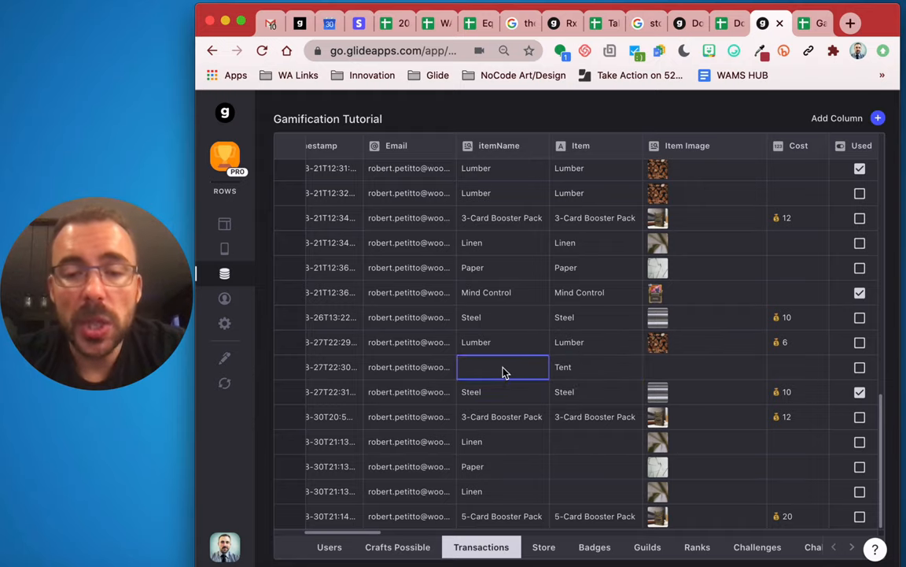
mouse_move(551, 356)
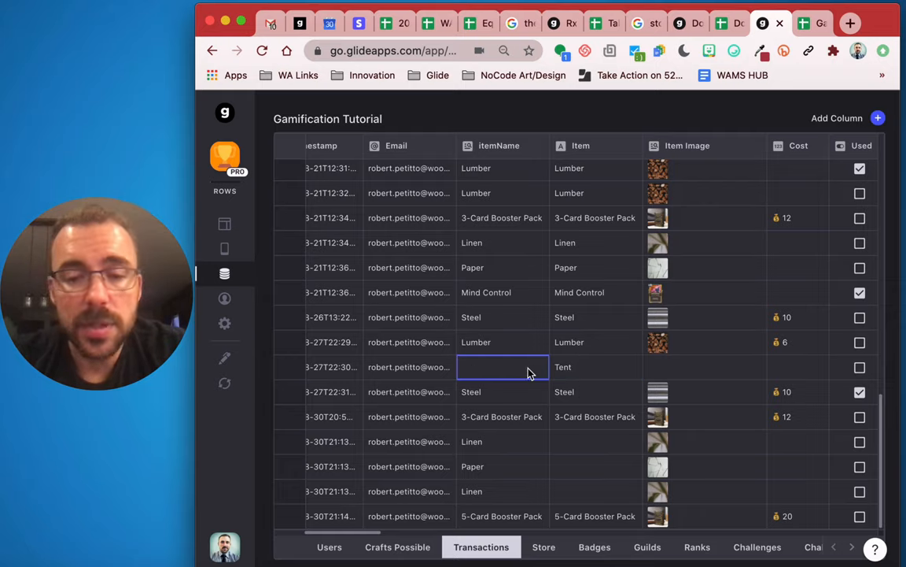
mouse_move(504, 385)
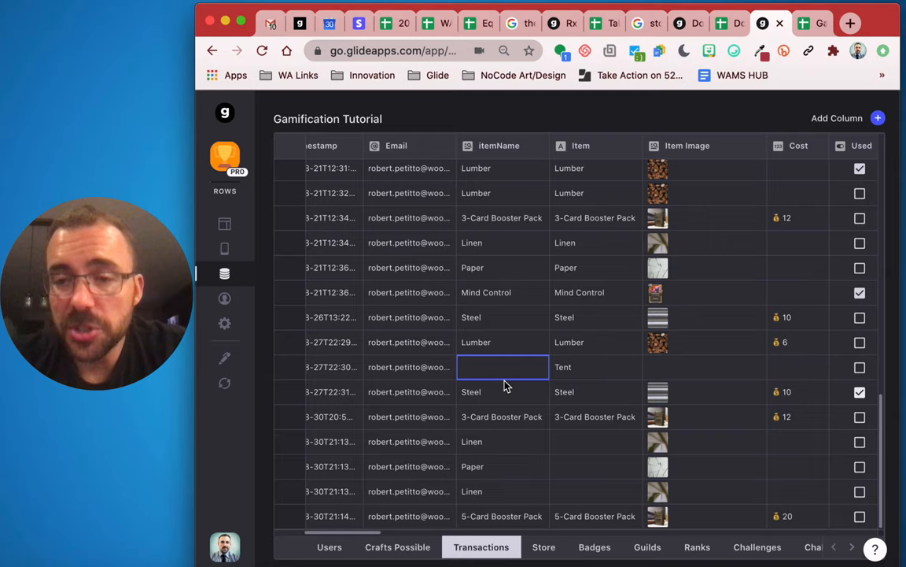
scroll("right", 3)
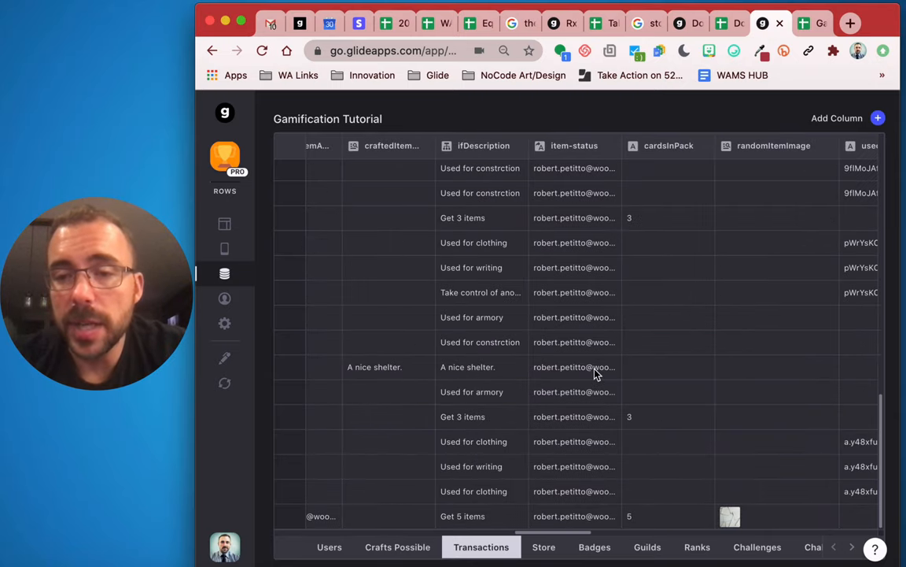
scroll("left", 3)
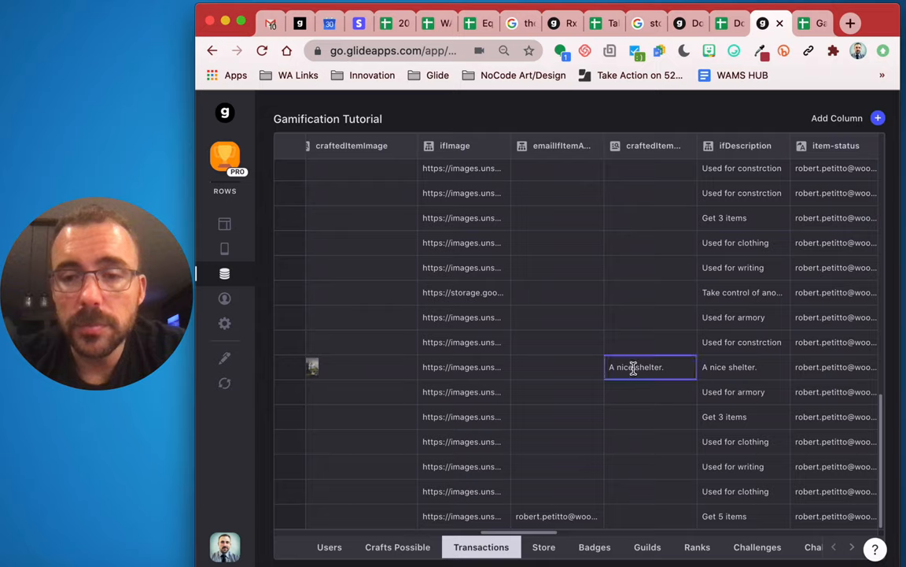
left_click(683, 144)
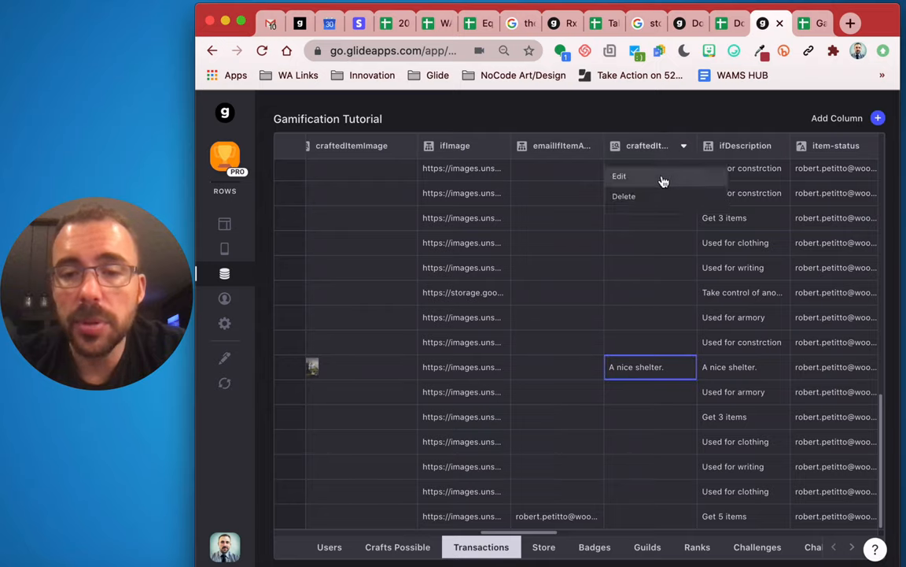
left_click(620, 176)
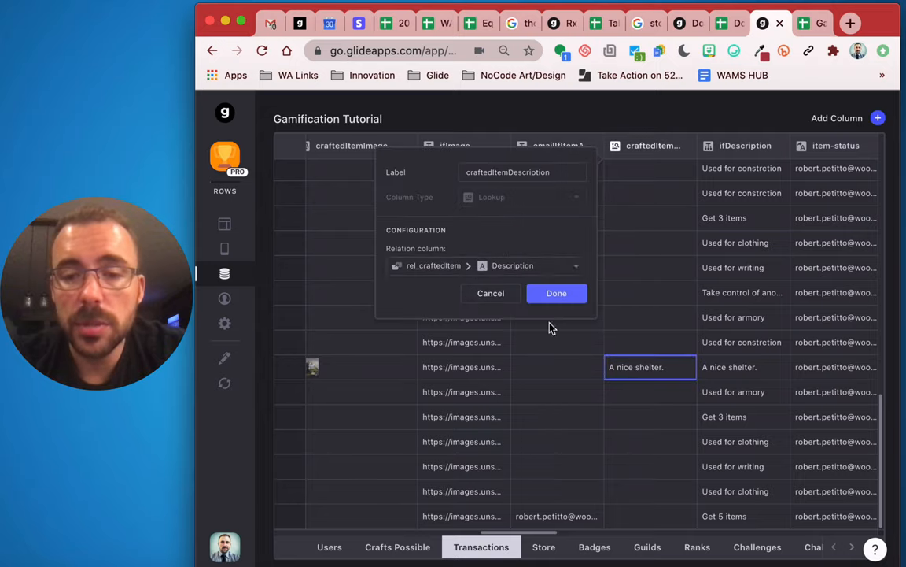
left_click(557, 292)
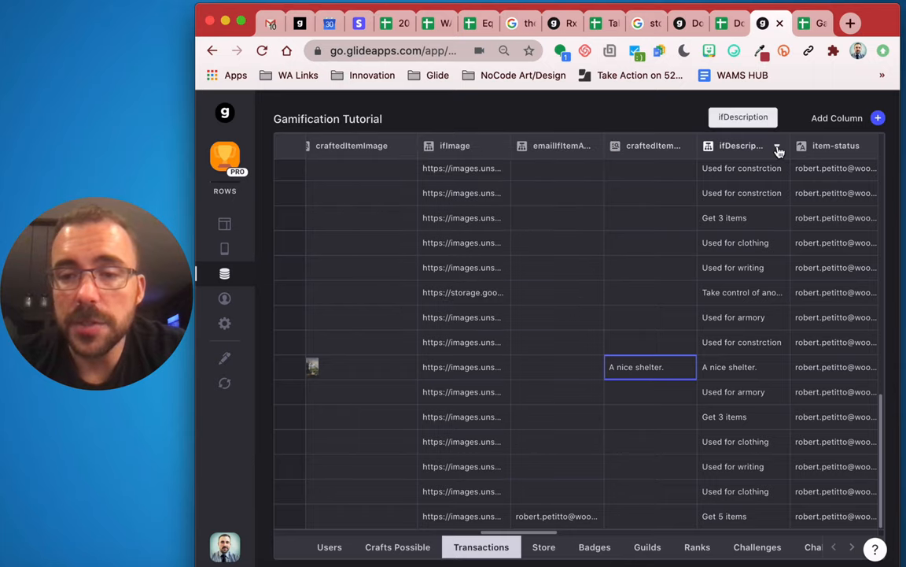
left_click(777, 151)
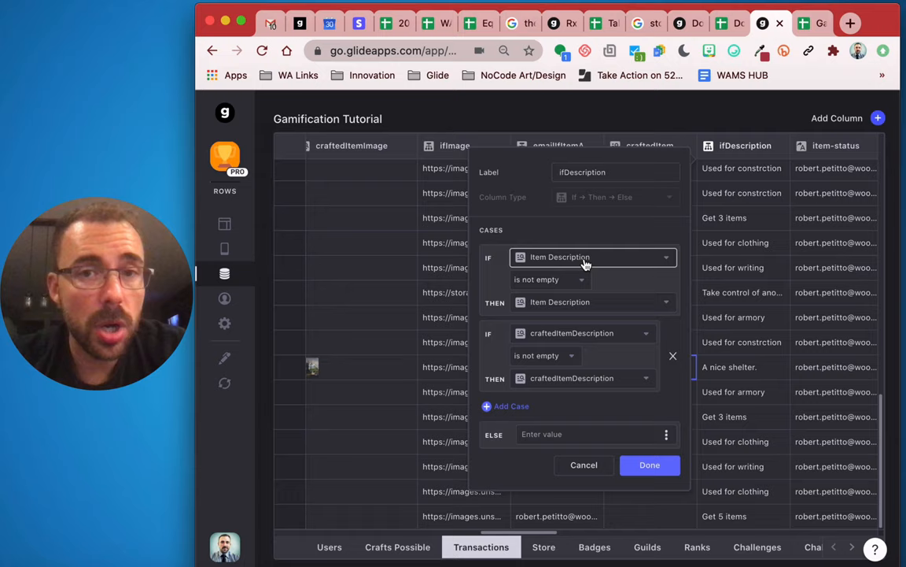
mouse_move(540, 315)
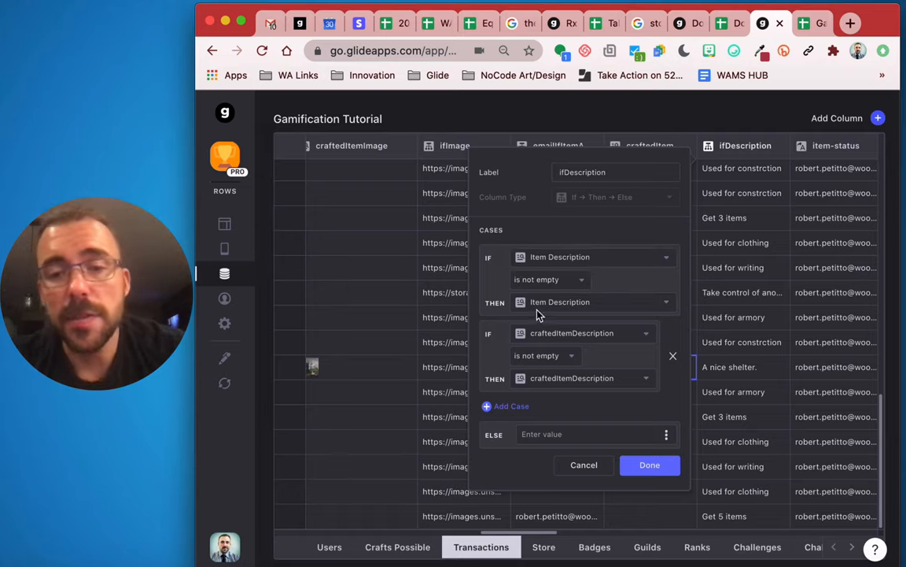
mouse_move(566, 307)
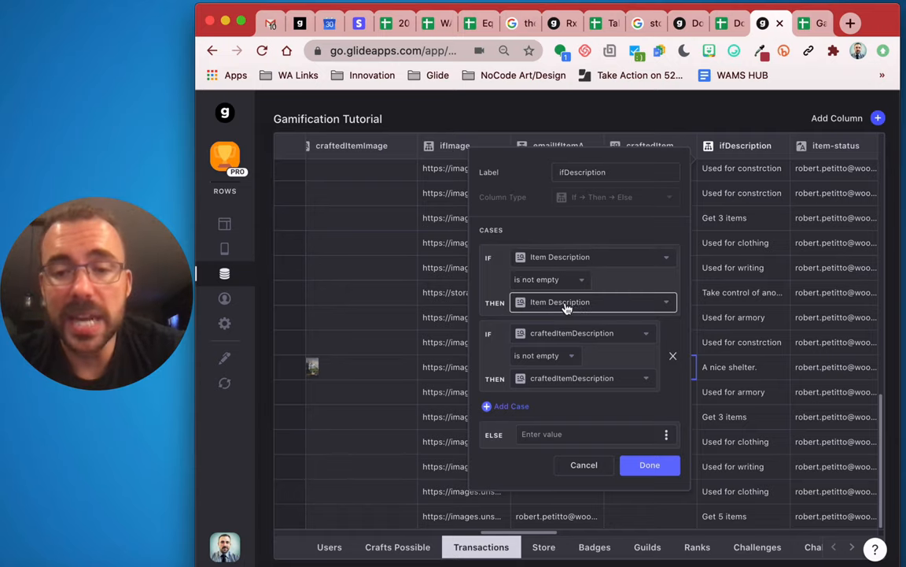
mouse_move(592, 331)
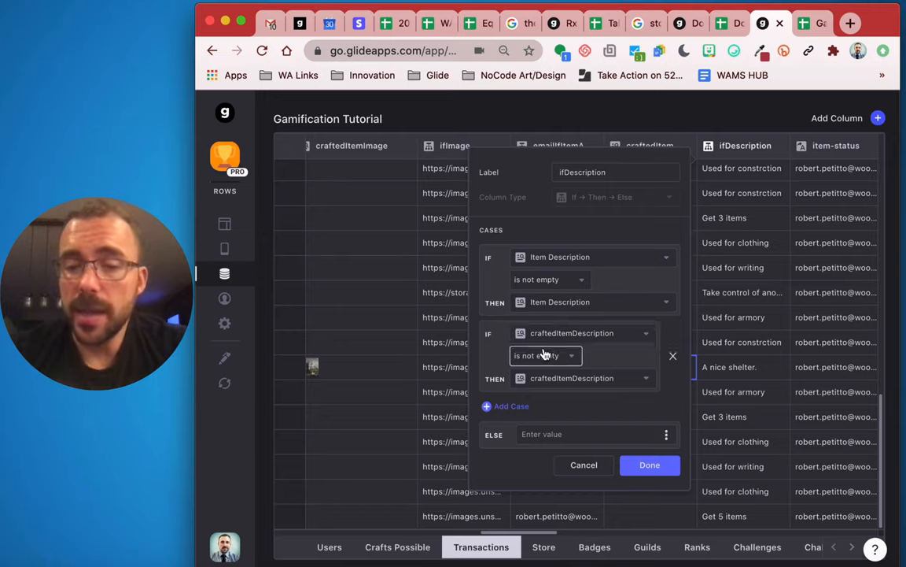
mouse_move(595, 409)
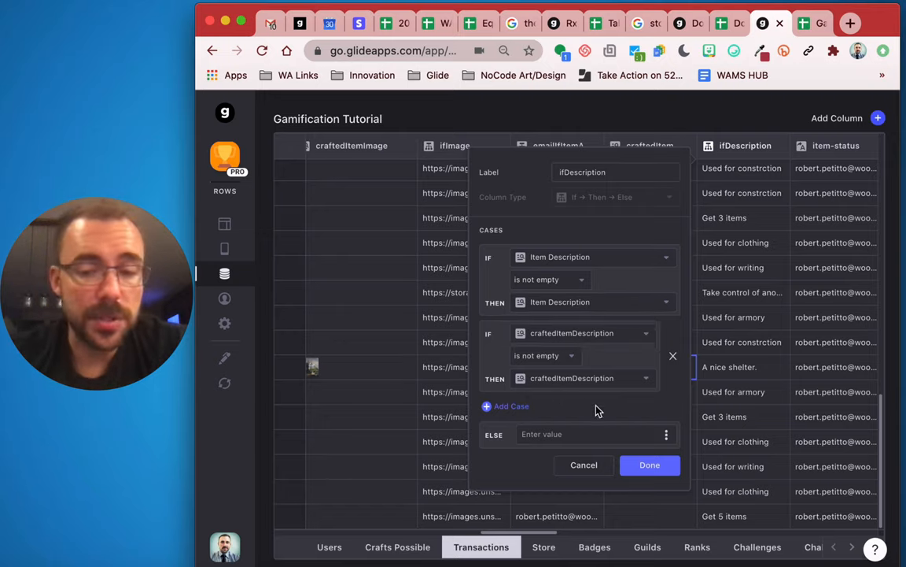
left_click(648, 464)
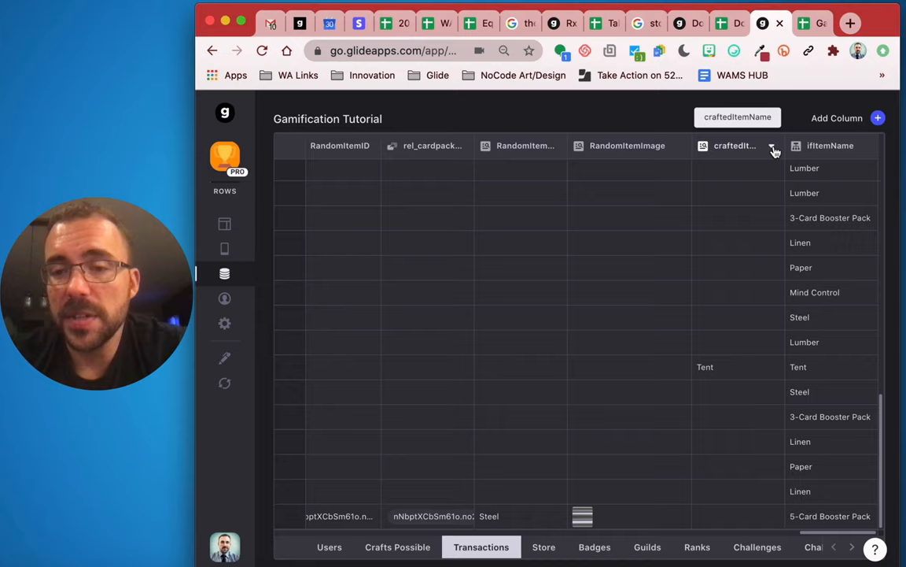
- Review ifItemName's If-Then-Else cases combining item and crafted names, then return to the layout
left_click(774, 145)
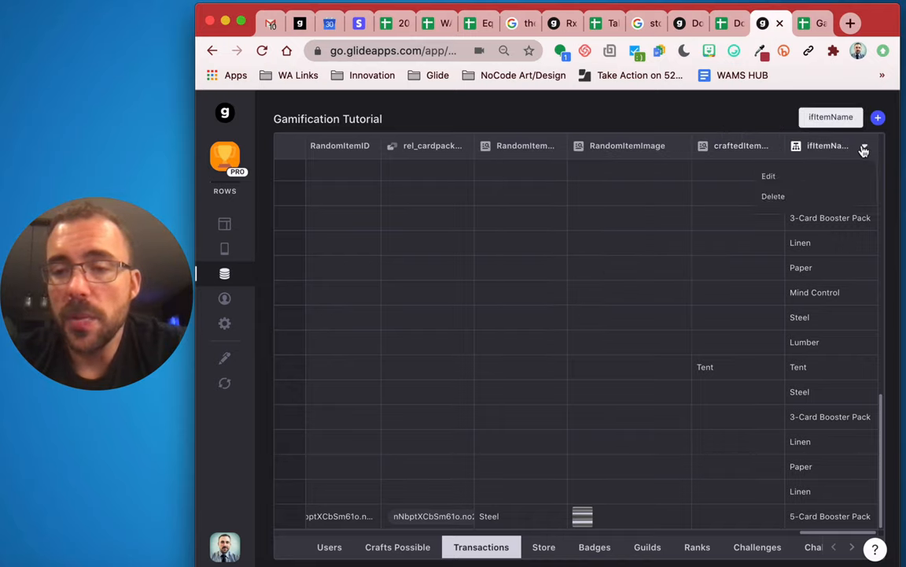
left_click(768, 176)
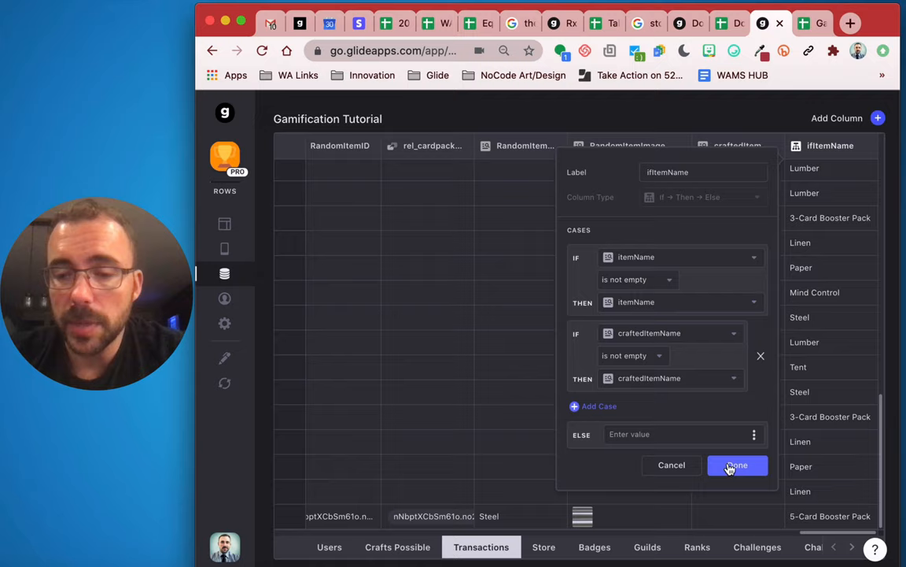
left_click(736, 465)
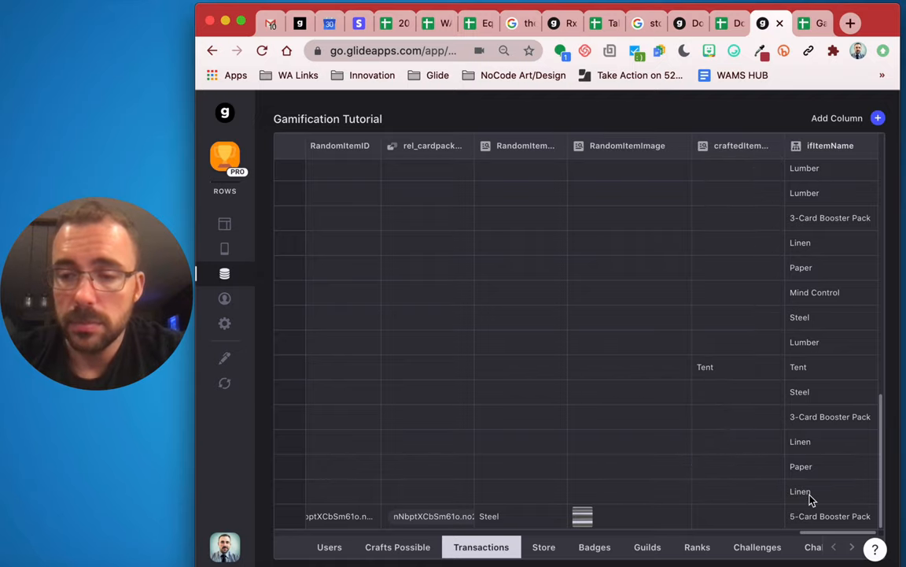
scroll("down", 3)
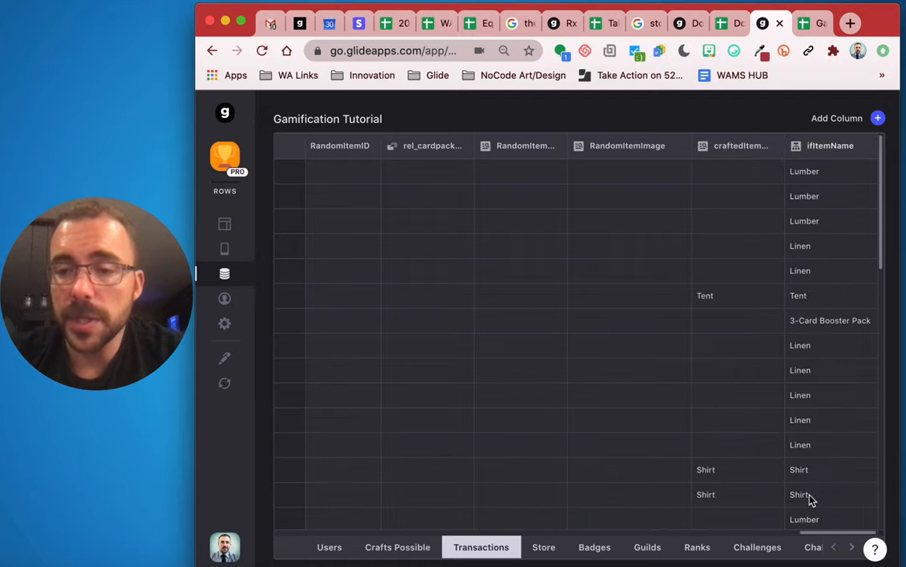
mouse_move(810, 151)
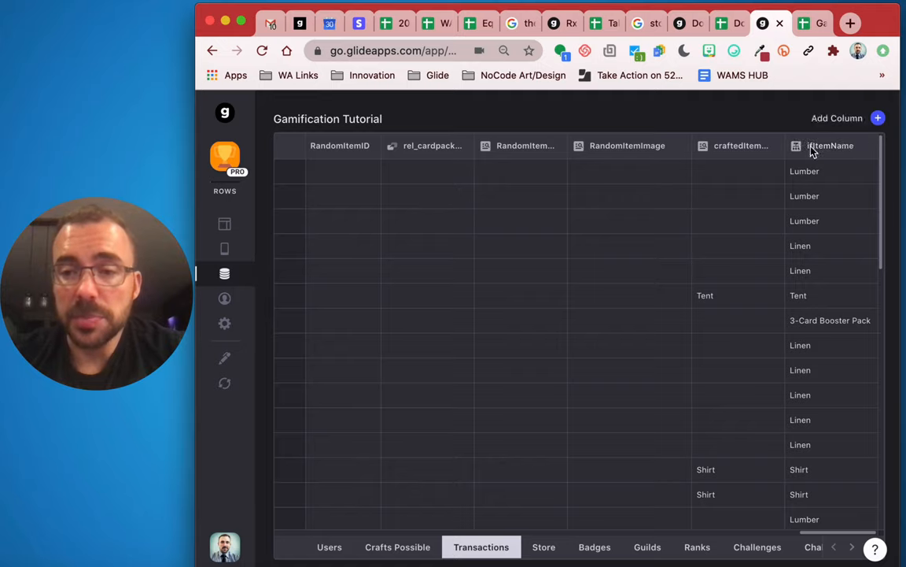
mouse_move(201, 221)
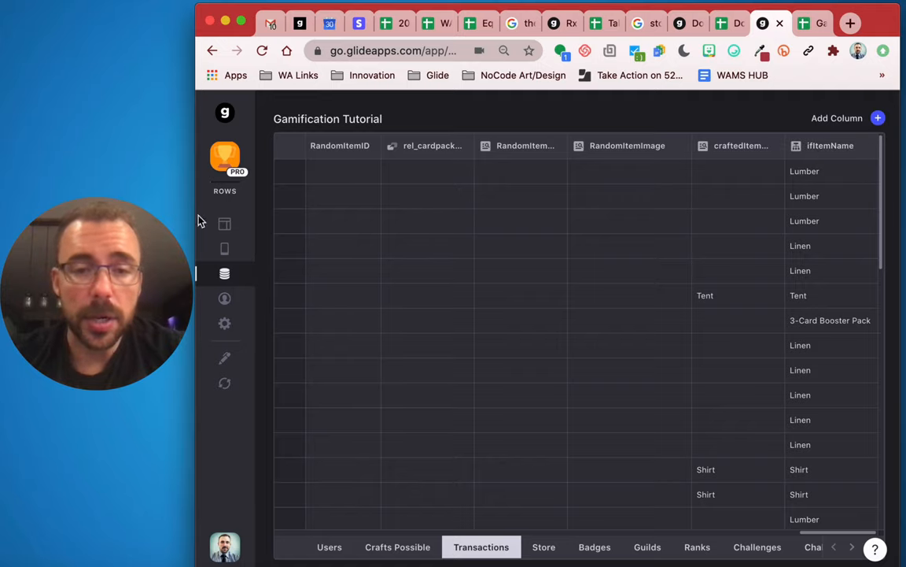
left_click(224, 223)
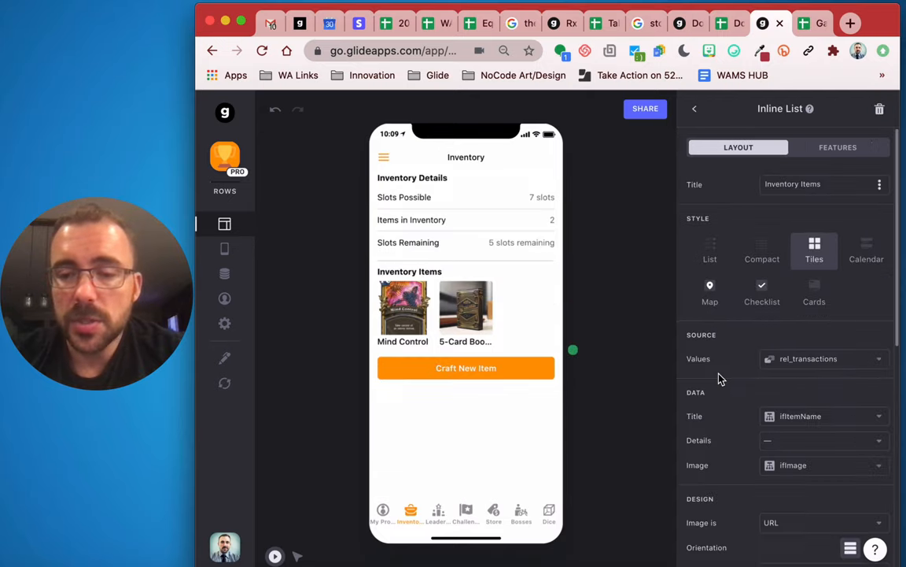
- Set the Mind Control detail screen's title to the ifItemName column
scroll("down", 3)
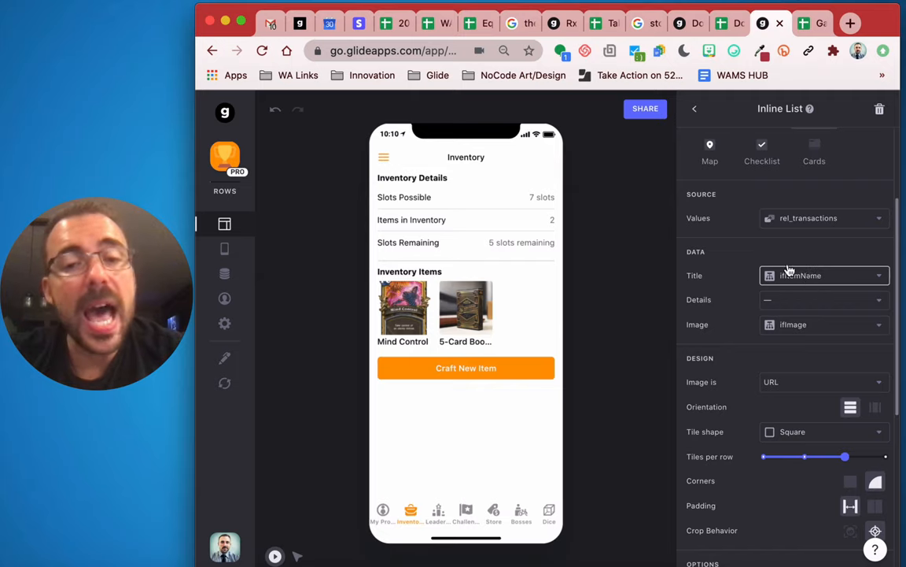
left_click(403, 307)
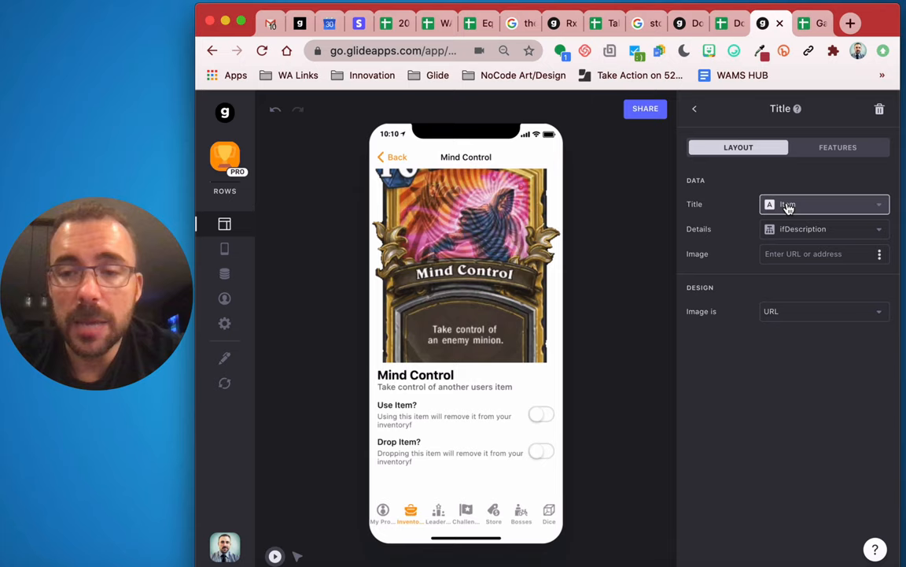
left_click(824, 205)
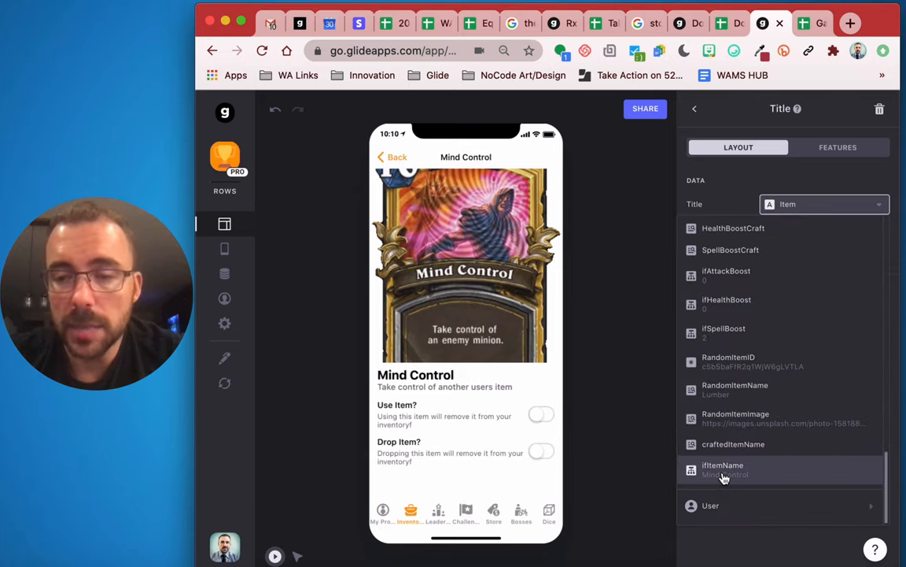
left_click(694, 109)
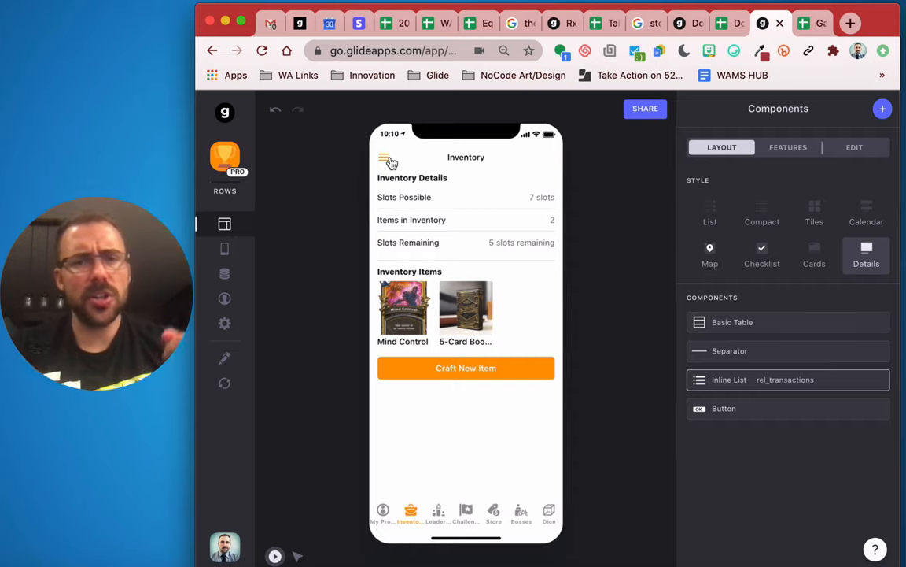
mouse_move(486, 305)
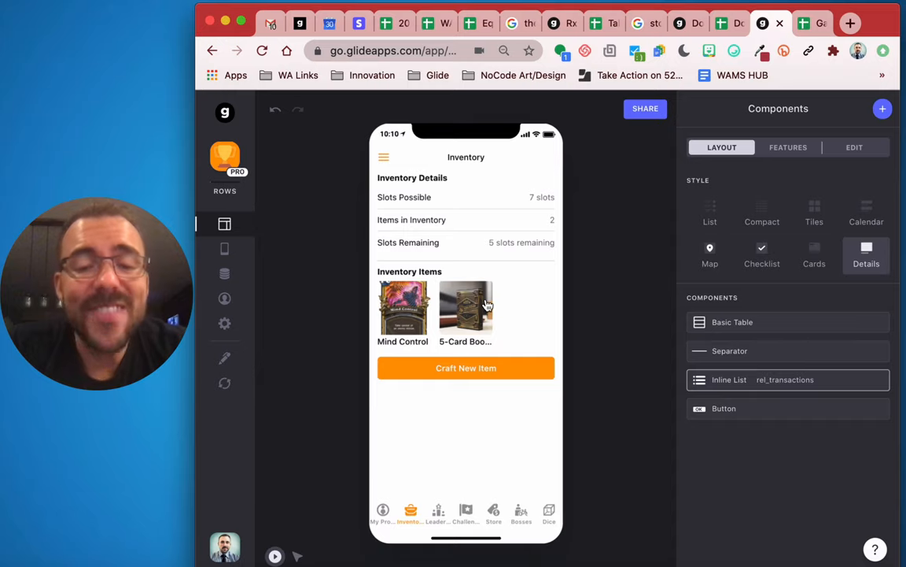
- Unpack the 5-Card Booster Pack so Linen, Leather, Paper and Lumber cards land in the inventory
left_click(466, 307)
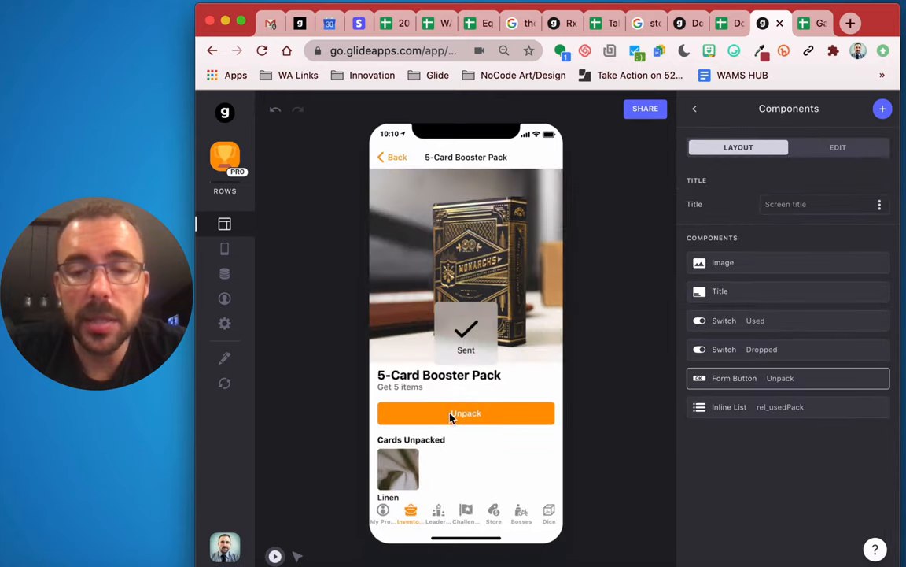
left_click(787, 289)
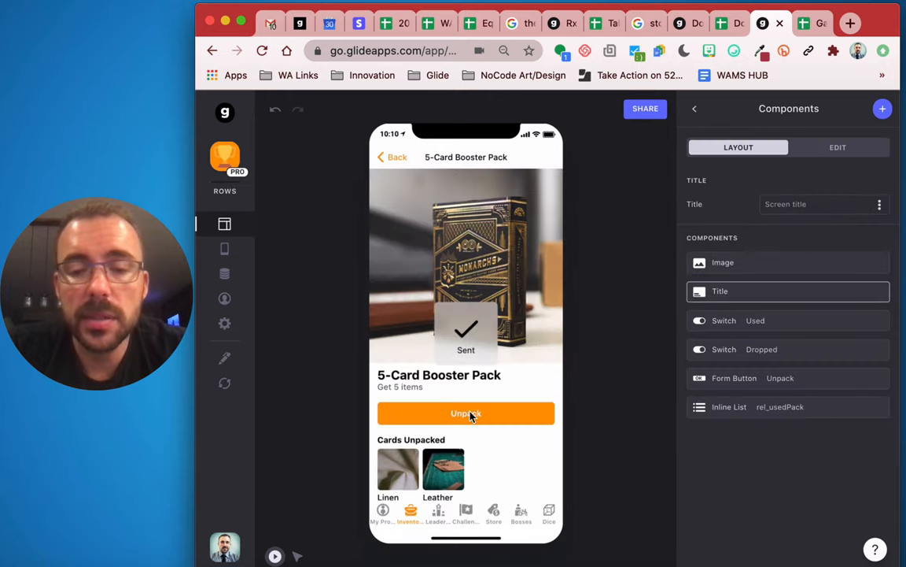
left_click(466, 412)
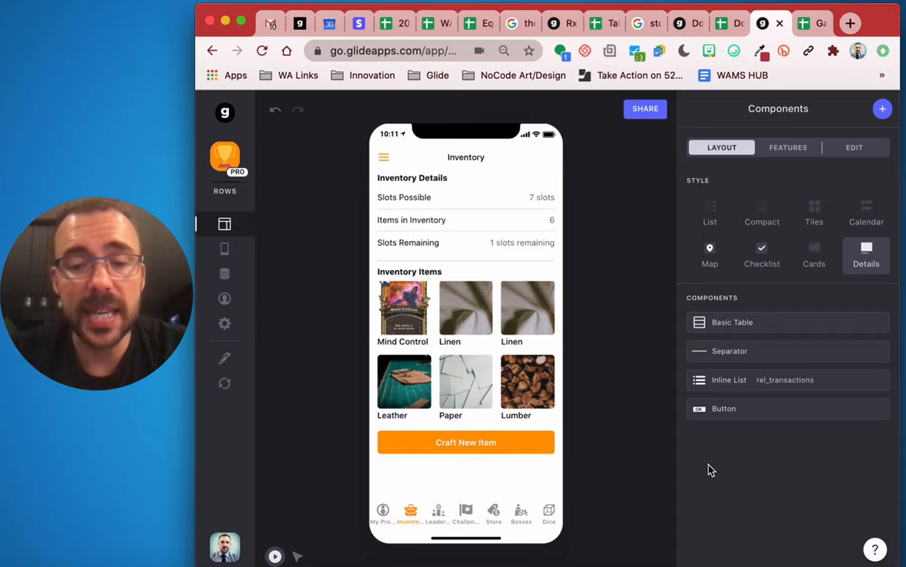
- On the Dice screen, switch on Roll 2 Dice and adjust the Dice Sides setting
left_click(547, 509)
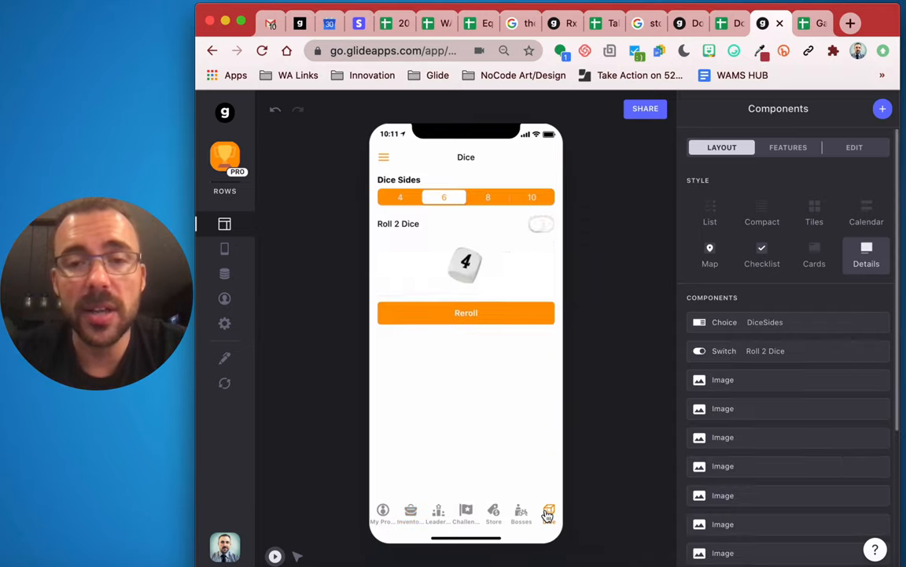
left_click(541, 223)
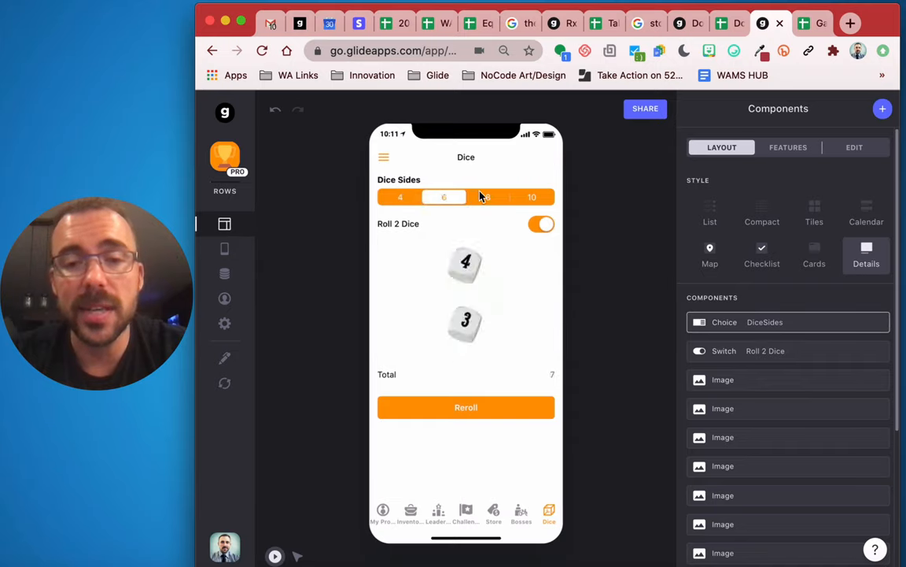
left_click(532, 197)
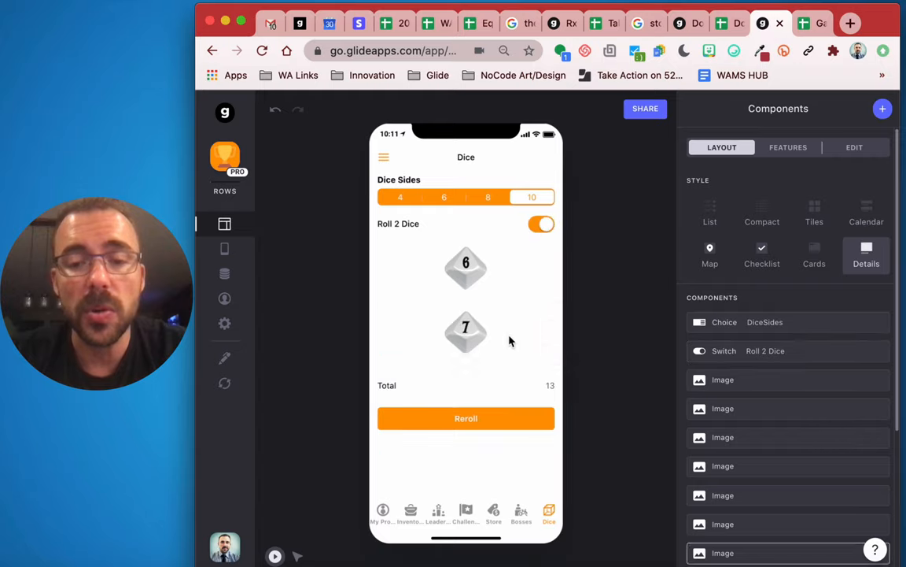
- Reroll with four-sided dice until the two dice total 7
left_click(465, 419)
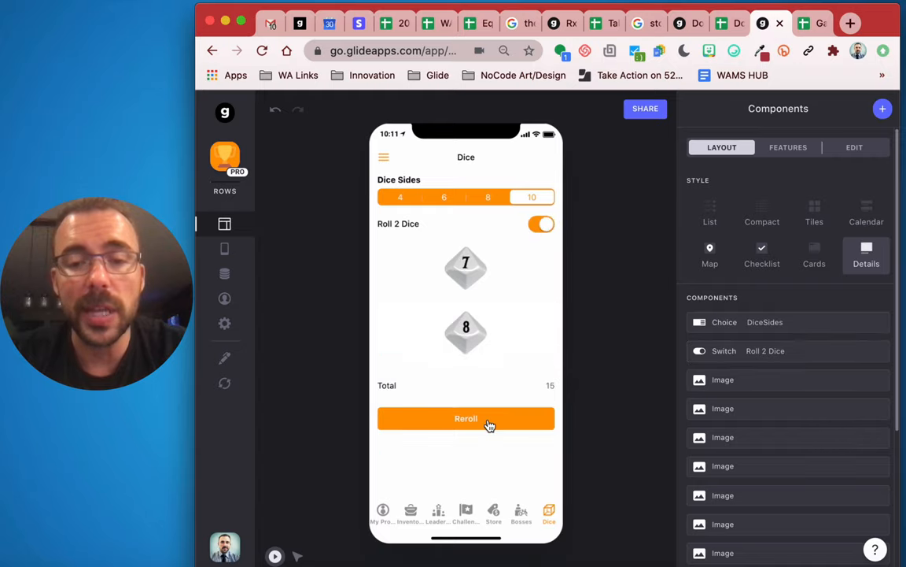
left_click(466, 419)
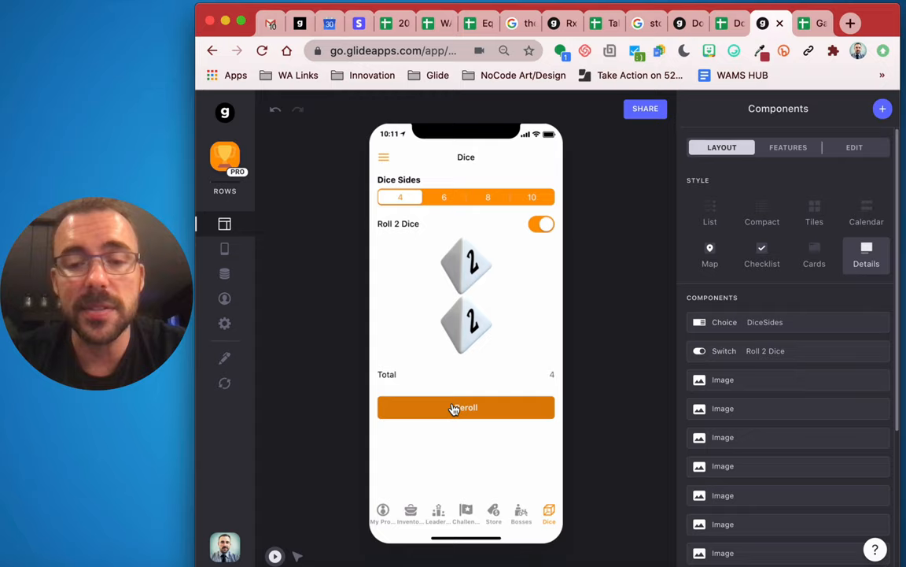
left_click(466, 406)
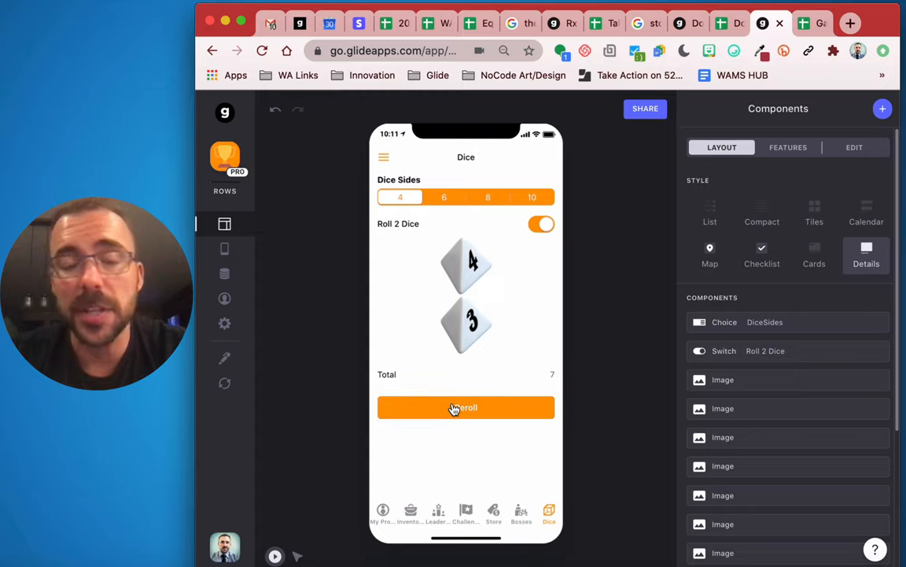